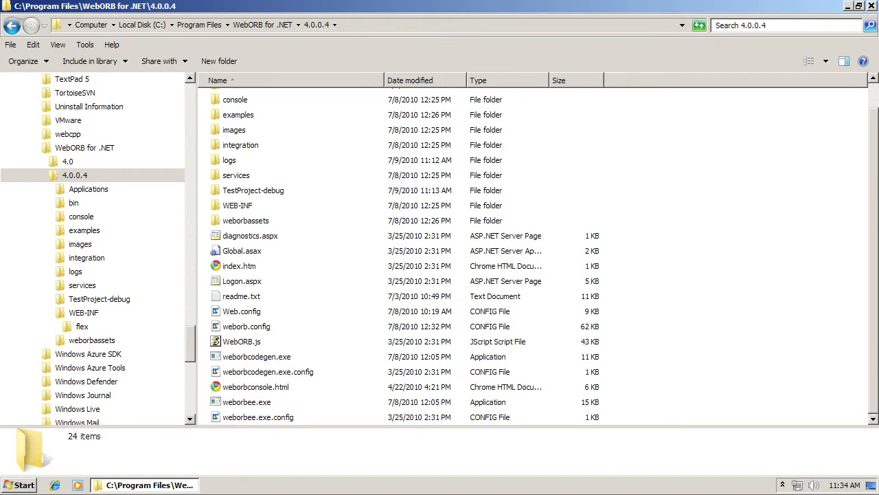
{"action": "mouse_move", "coordinate": [384, 47]}
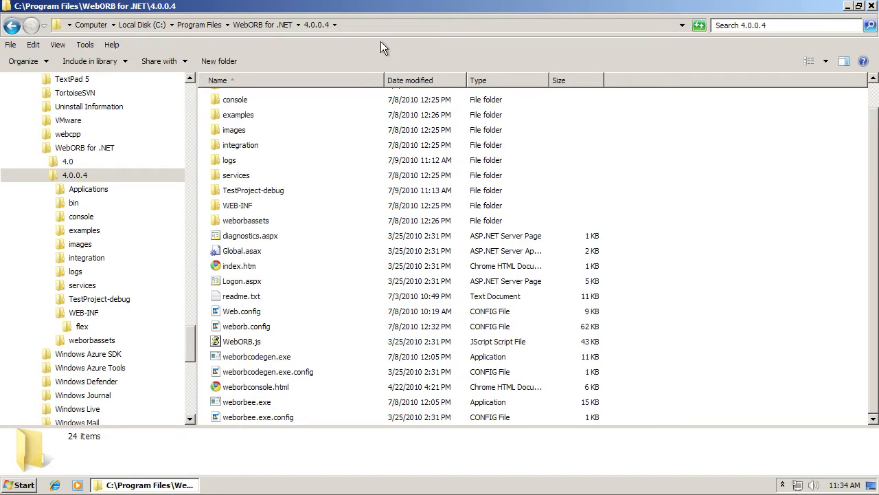
{"action": "mouse_move", "coordinate": [261, 25]}
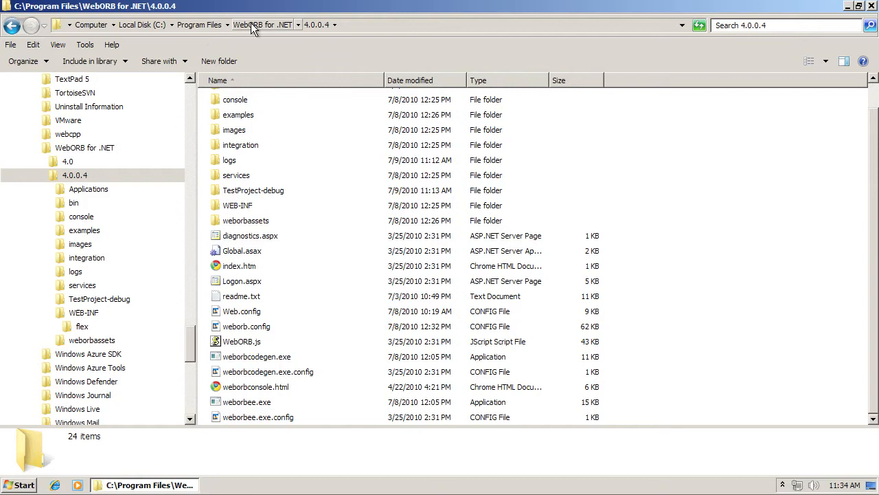
{"action": "mouse_move", "coordinate": [318, 30]}
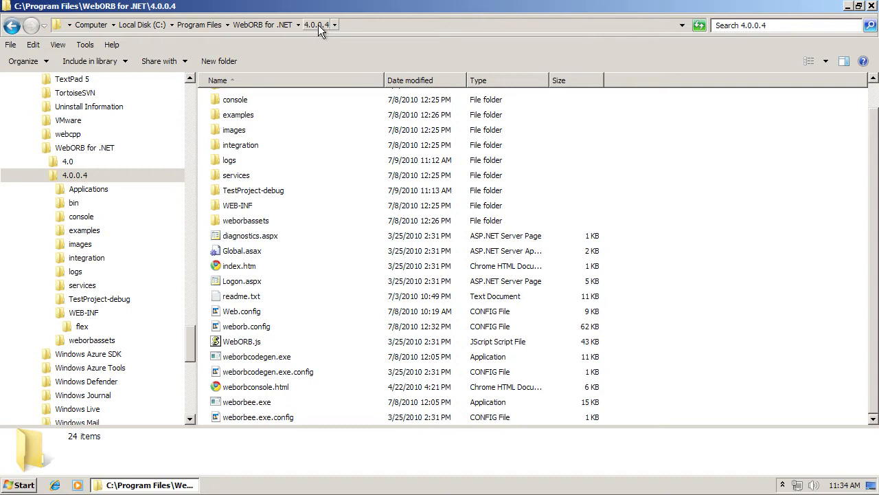
{"action": "mouse_move", "coordinate": [235, 102]}
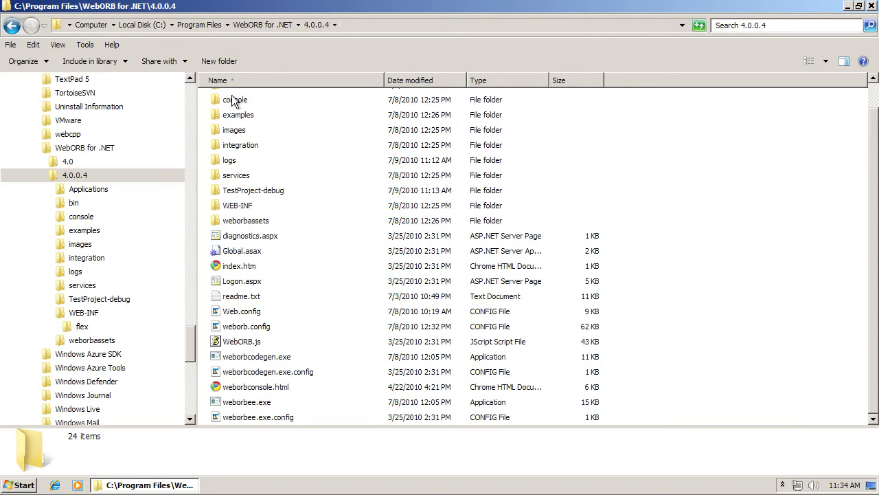
Step: Browse into integration\flashbuilder\windows and launch the setup.exe plugin installer
{"action": "left_click", "coordinate": [74, 175]}
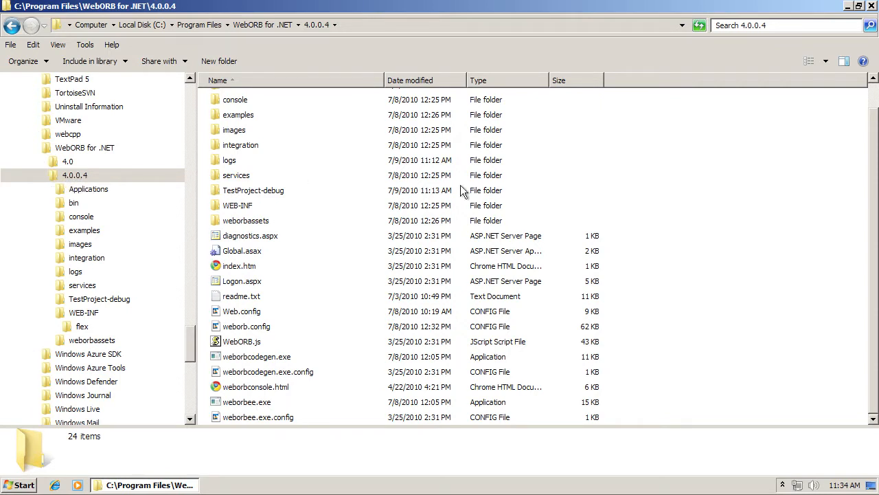
{"action": "mouse_move", "coordinate": [596, 67]}
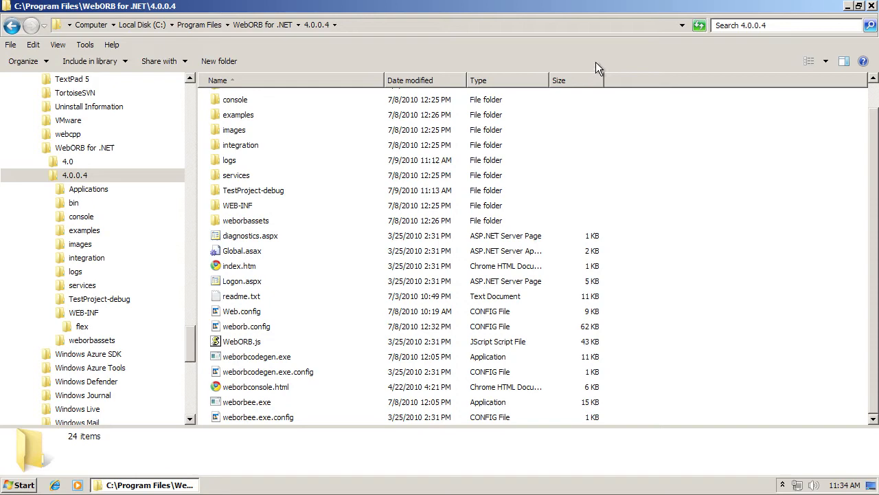
{"action": "scroll", "scroll_direction": "up", "scroll_amount": 3}
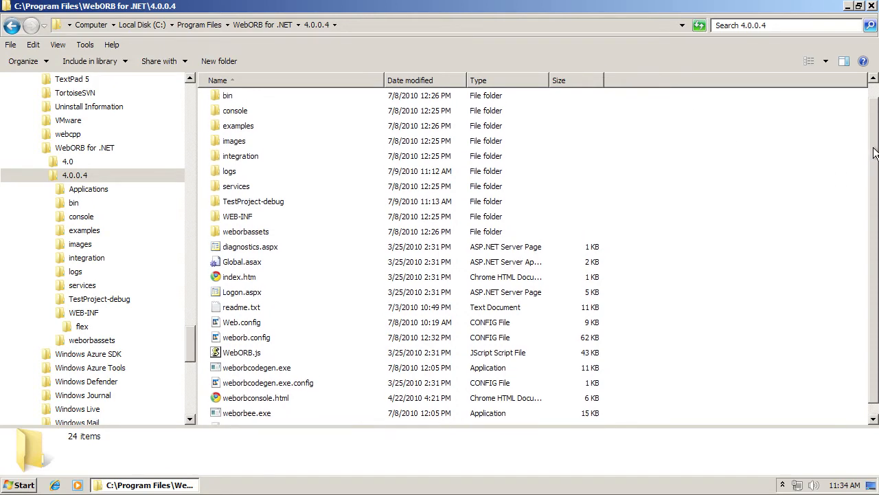
{"action": "scroll", "scroll_direction": "up", "scroll_amount": 3}
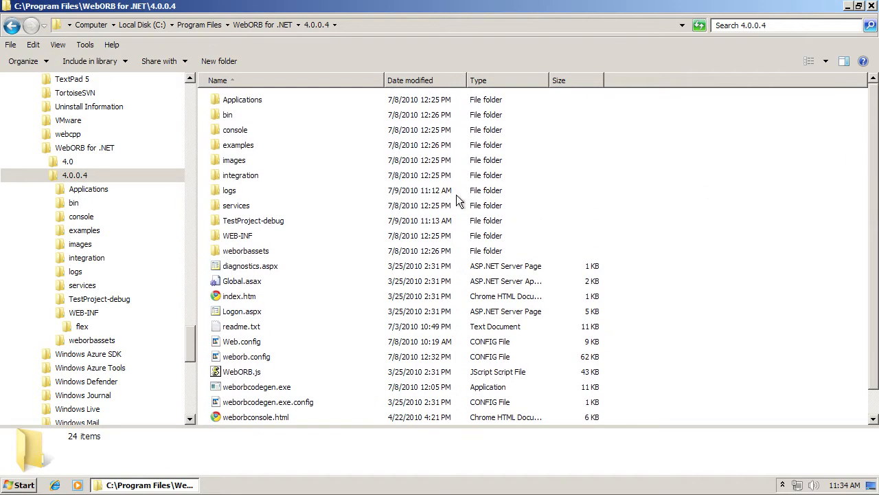
{"action": "left_click", "coordinate": [241, 176]}
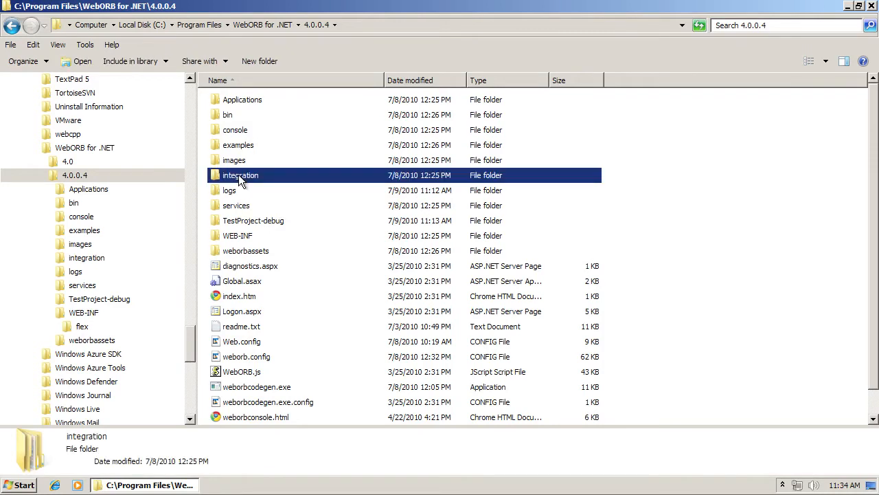
{"action": "double_click", "coordinate": [241, 175]}
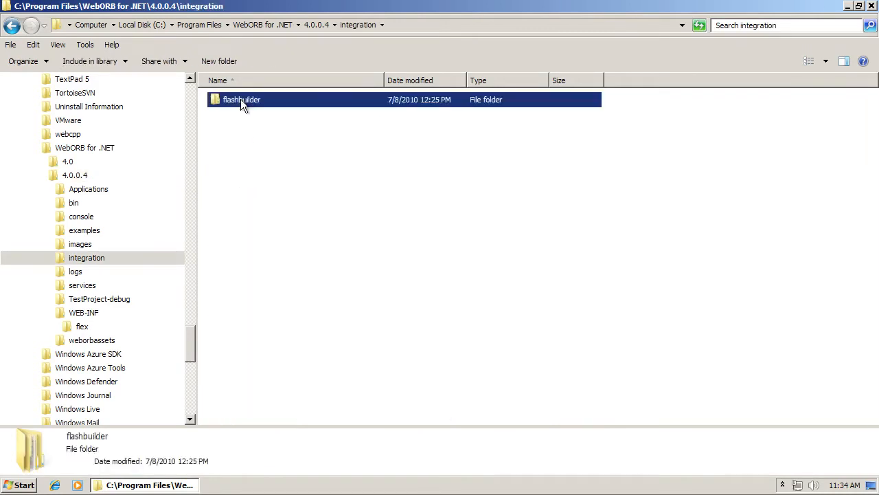
{"action": "double_click", "coordinate": [242, 100]}
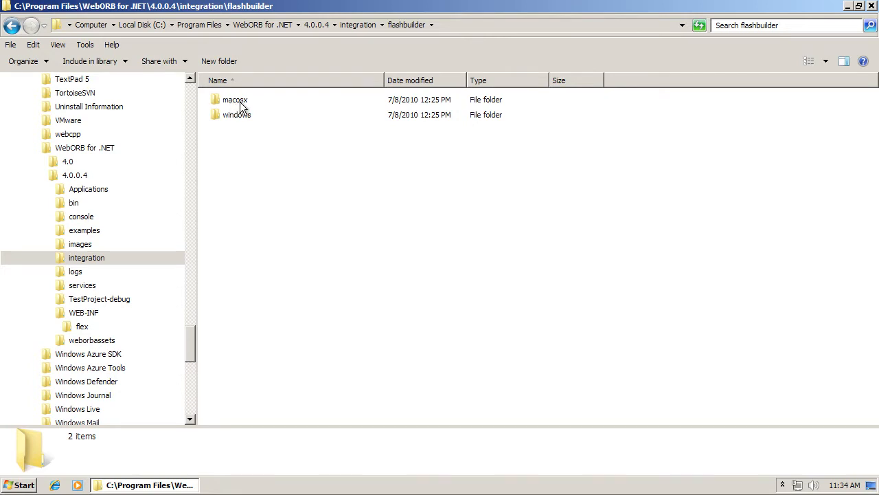
{"action": "mouse_move", "coordinate": [242, 120]}
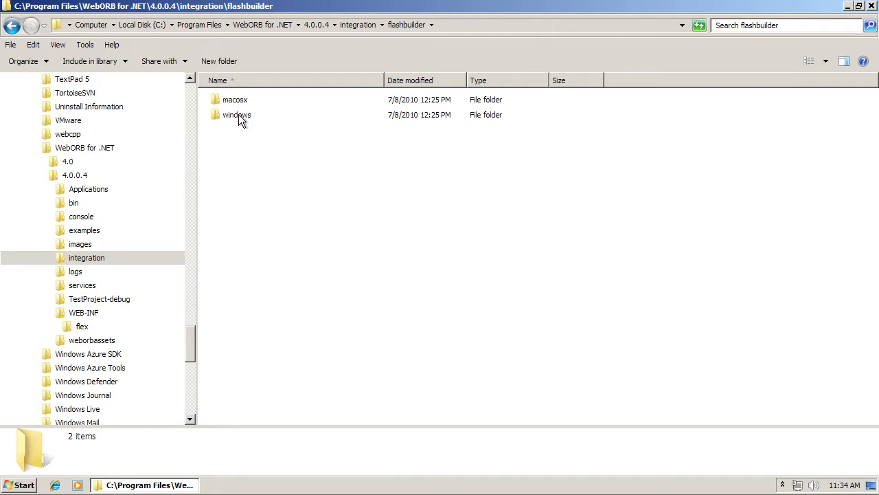
{"action": "double_click", "coordinate": [237, 115]}
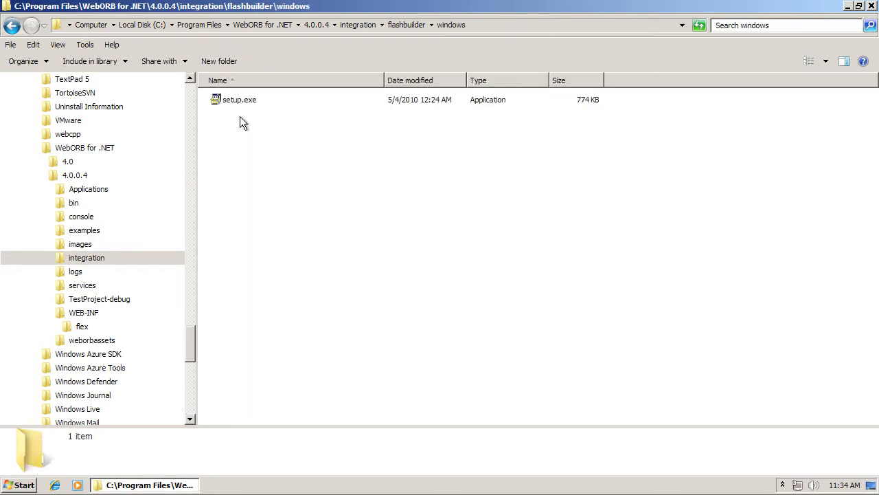
{"action": "mouse_move", "coordinate": [239, 110]}
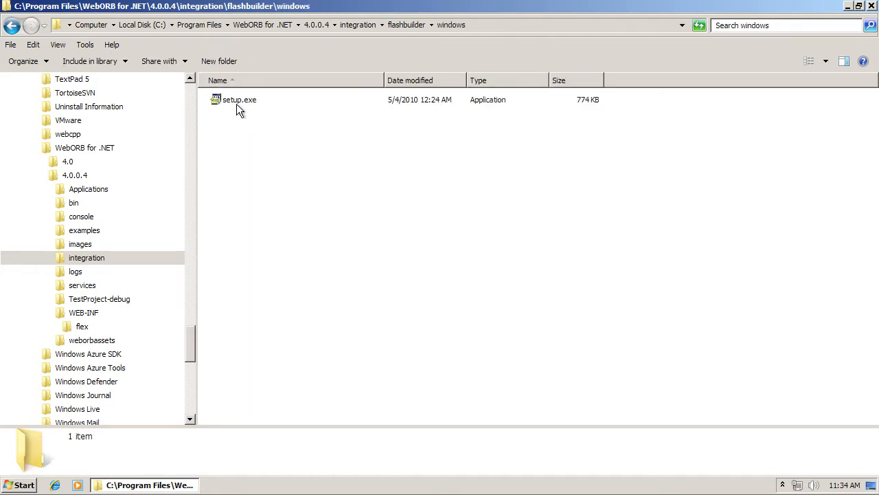
{"action": "mouse_move", "coordinate": [229, 180]}
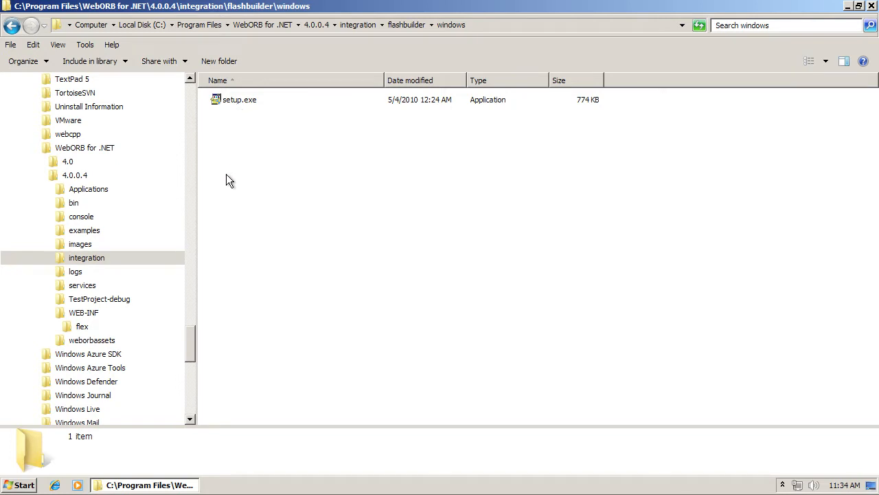
{"action": "mouse_move", "coordinate": [406, 53]}
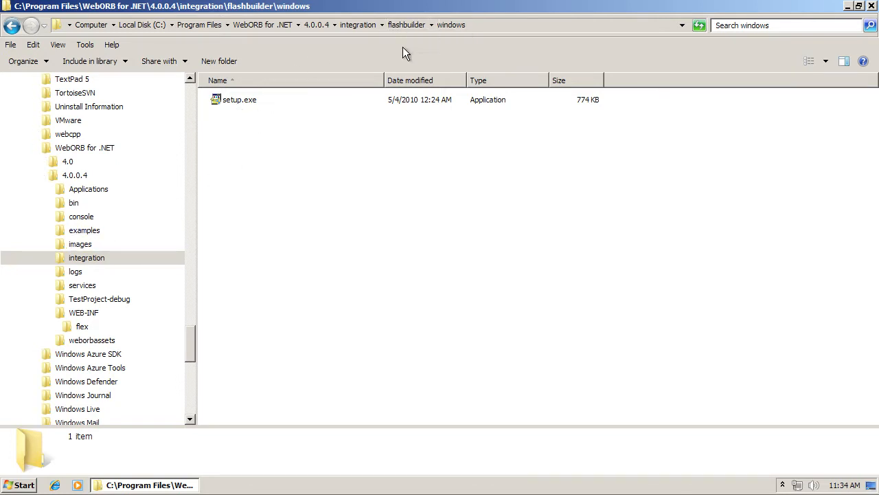
{"action": "left_click", "coordinate": [239, 100]}
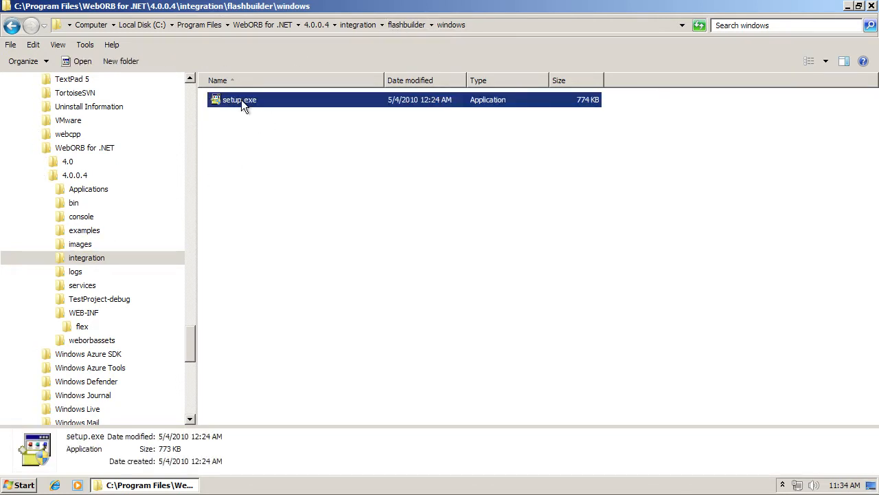
{"action": "mouse_move", "coordinate": [349, 166]}
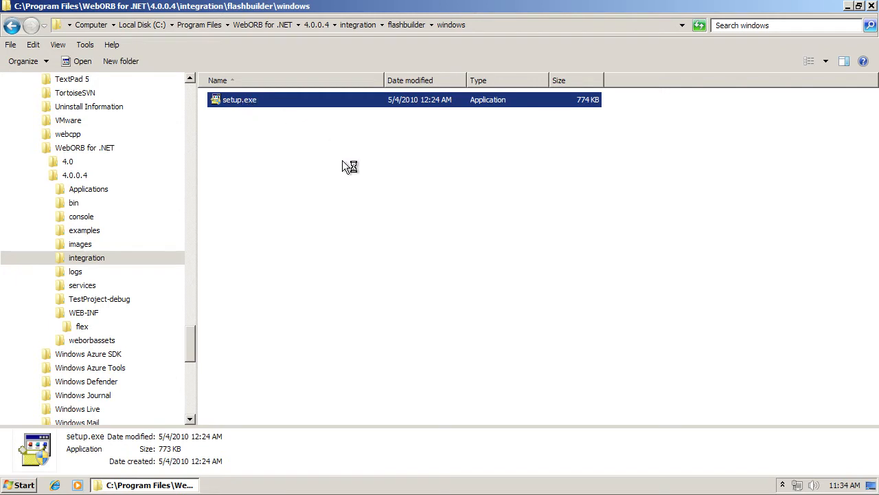
{"action": "double_click", "coordinate": [239, 99]}
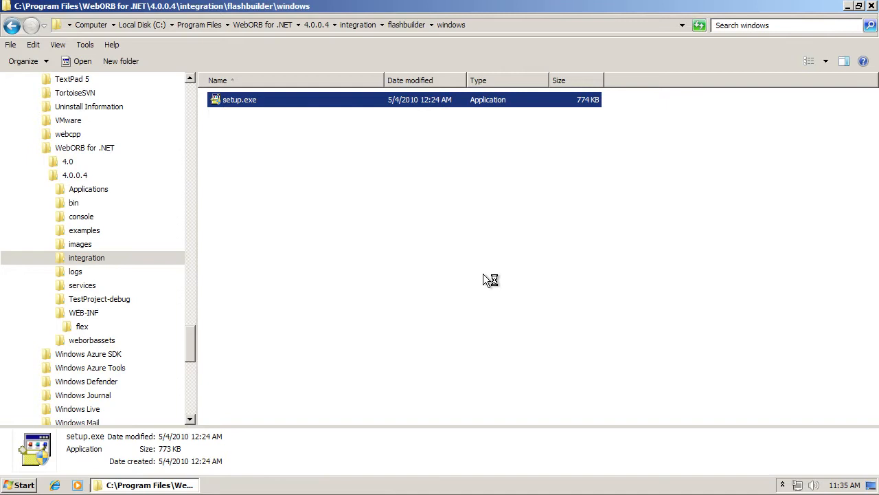
{"action": "mouse_move", "coordinate": [487, 279]}
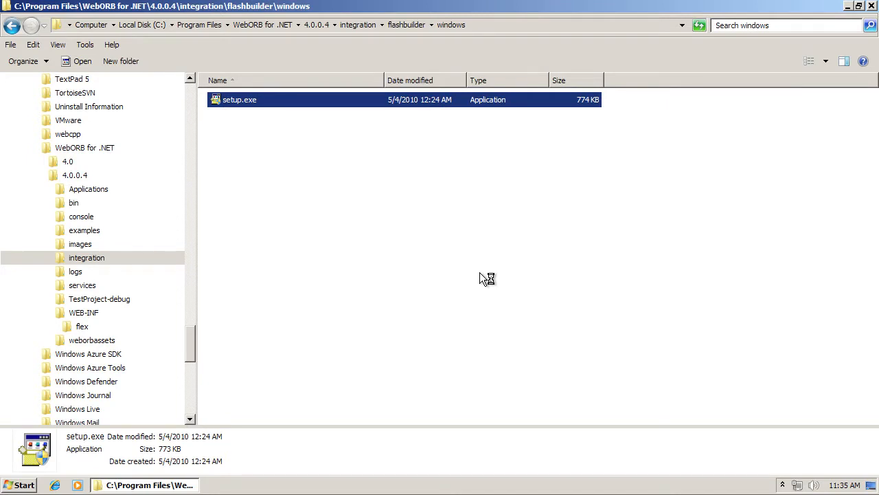
{"action": "double_click", "coordinate": [239, 100]}
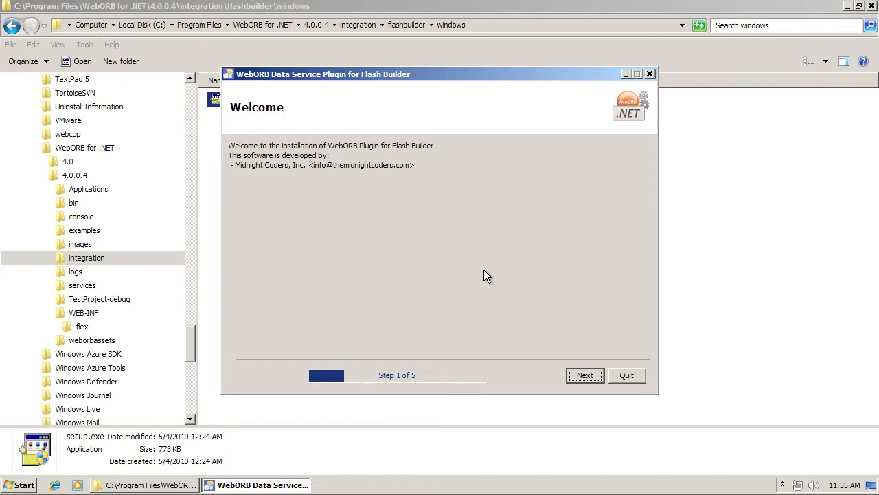
Step: Install into the Adobe Flash Builder 4 path, agreeing to overwrite existing files
{"action": "left_click", "coordinate": [585, 375]}
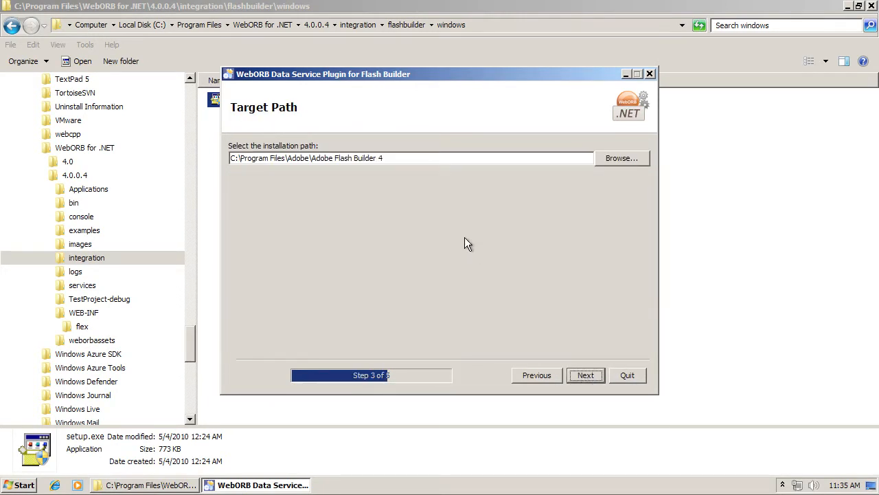
{"action": "mouse_move", "coordinate": [345, 189]}
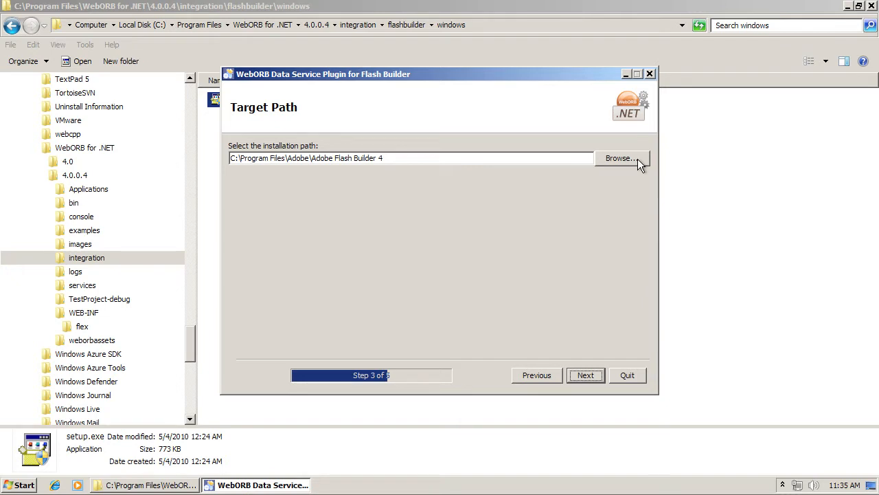
{"action": "mouse_move", "coordinate": [456, 158]}
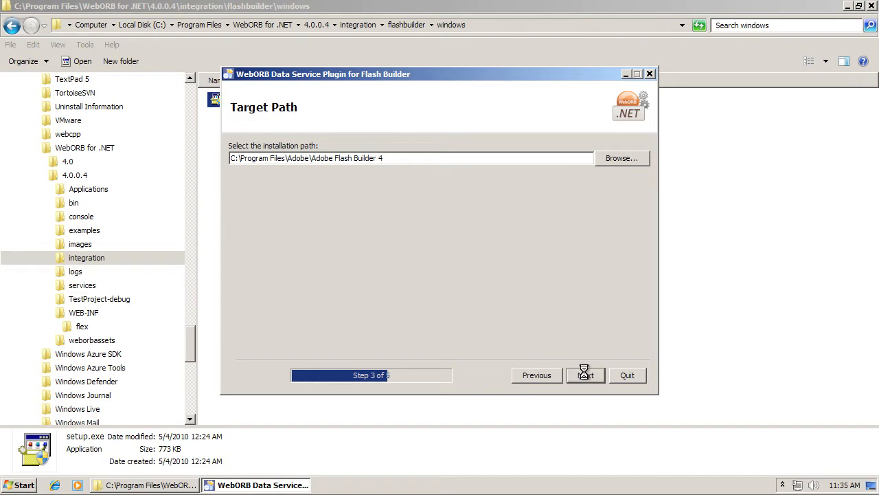
{"action": "left_click", "coordinate": [584, 375]}
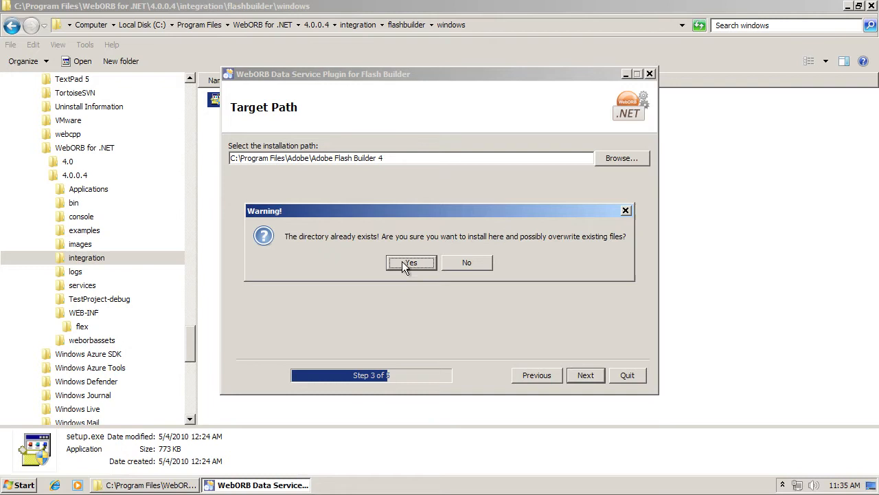
{"action": "left_click", "coordinate": [411, 262]}
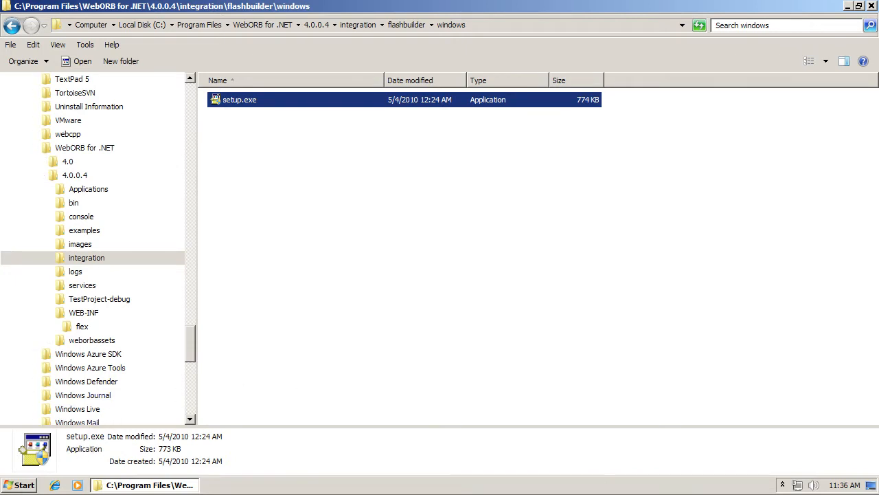
Step: Launch Flash Builder and use the Data menu's Connect to WebORB for .NET entry
{"action": "left_click", "coordinate": [18, 484]}
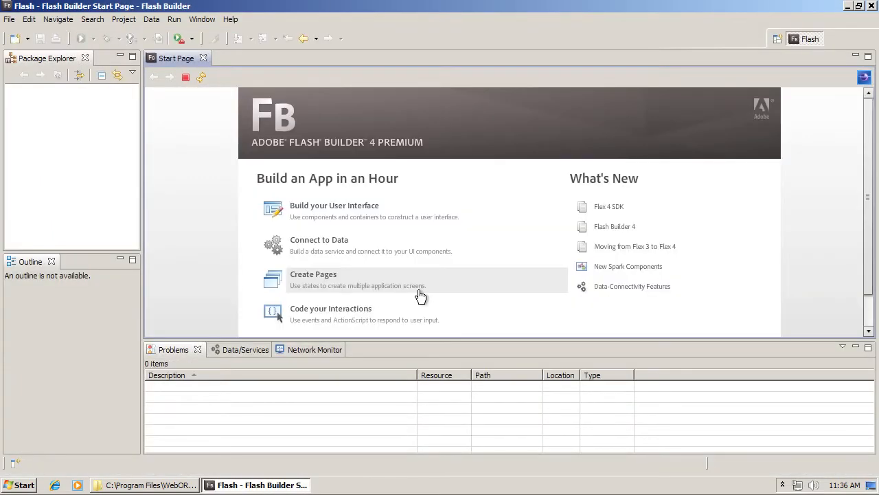
{"action": "mouse_move", "coordinate": [285, 227]}
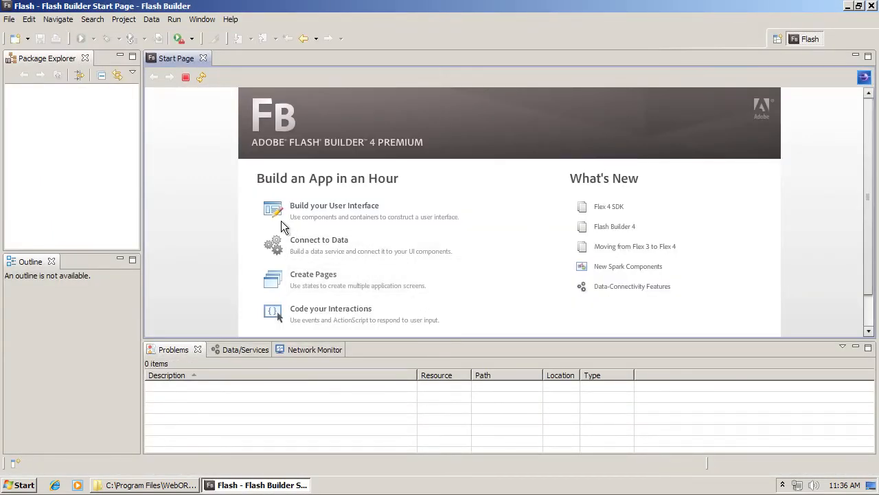
{"action": "mouse_move", "coordinate": [212, 192]}
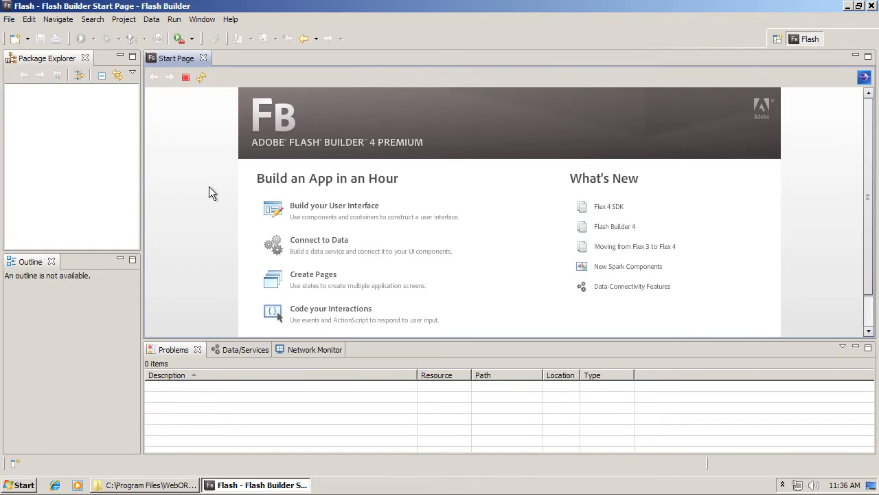
{"action": "mouse_move", "coordinate": [184, 118]}
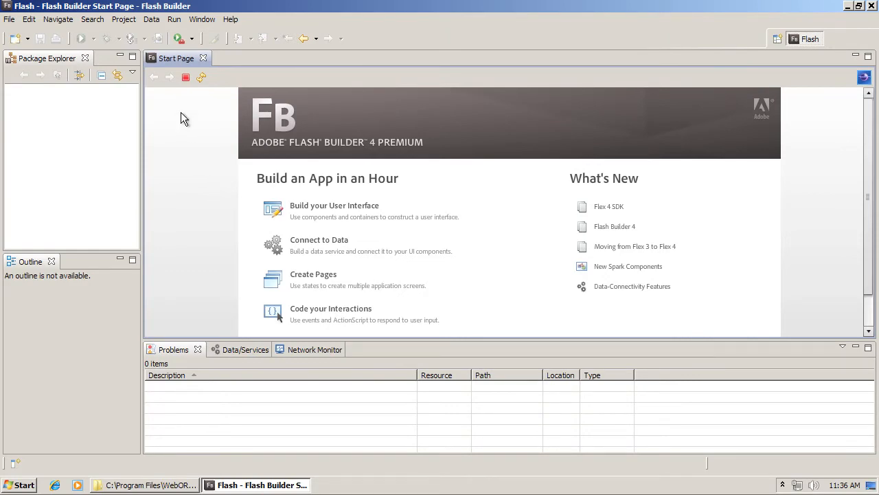
{"action": "left_click", "coordinate": [151, 19]}
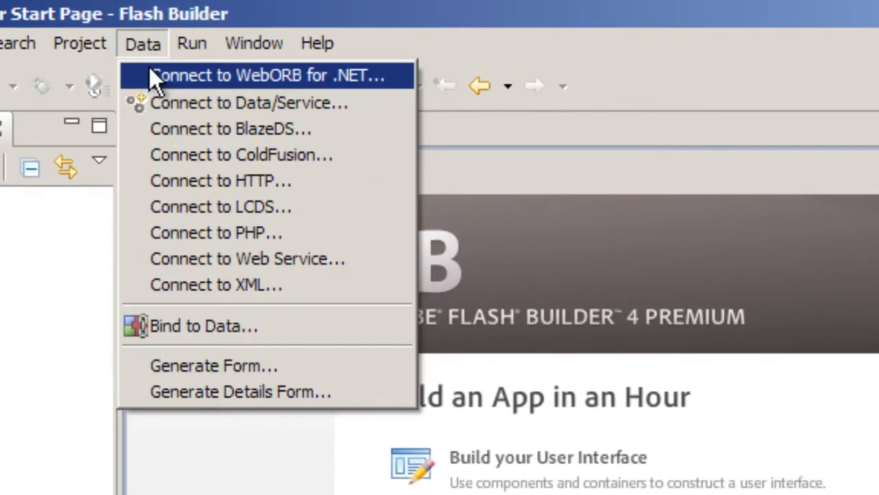
{"action": "mouse_move", "coordinate": [330, 86]}
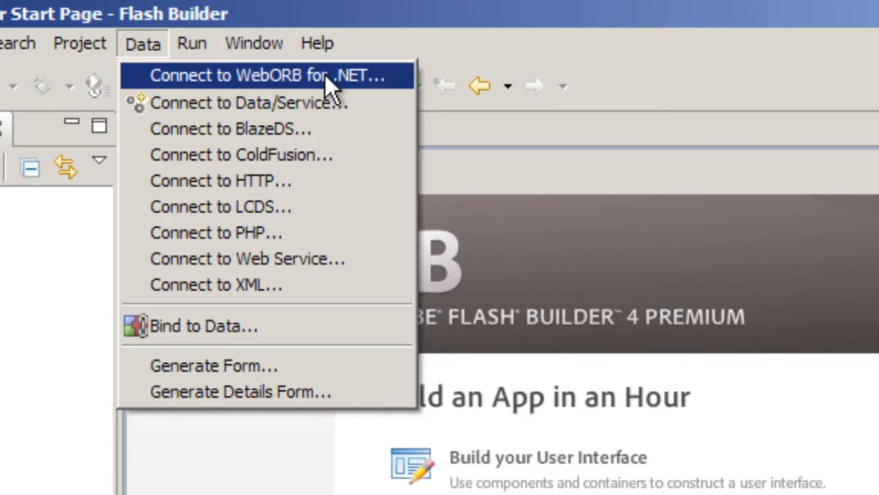
{"action": "mouse_move", "coordinate": [340, 86]}
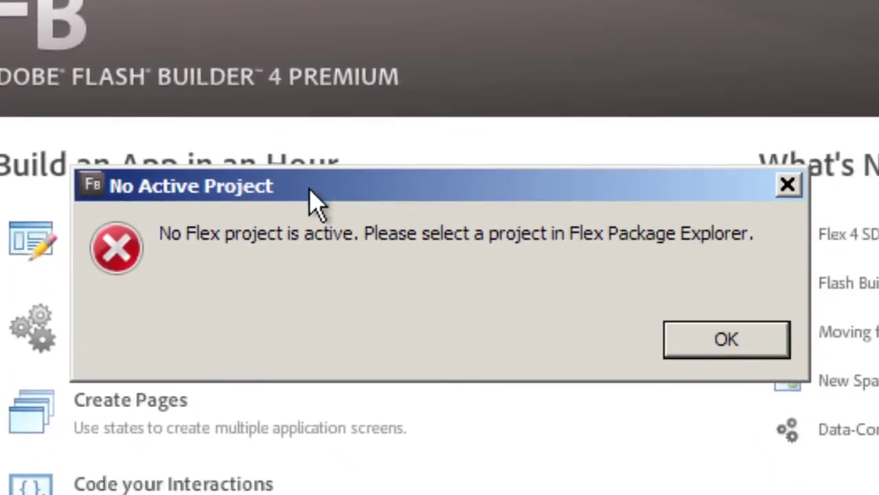
{"action": "mouse_move", "coordinate": [257, 258]}
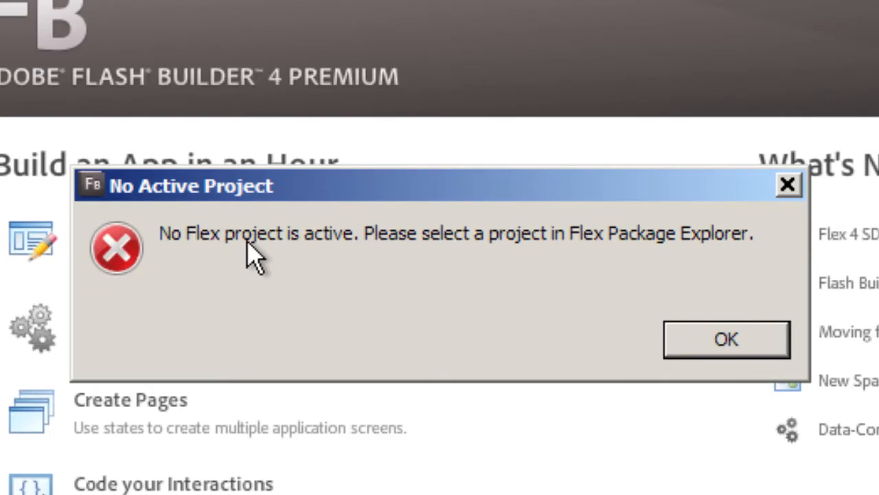
{"action": "mouse_move", "coordinate": [409, 271]}
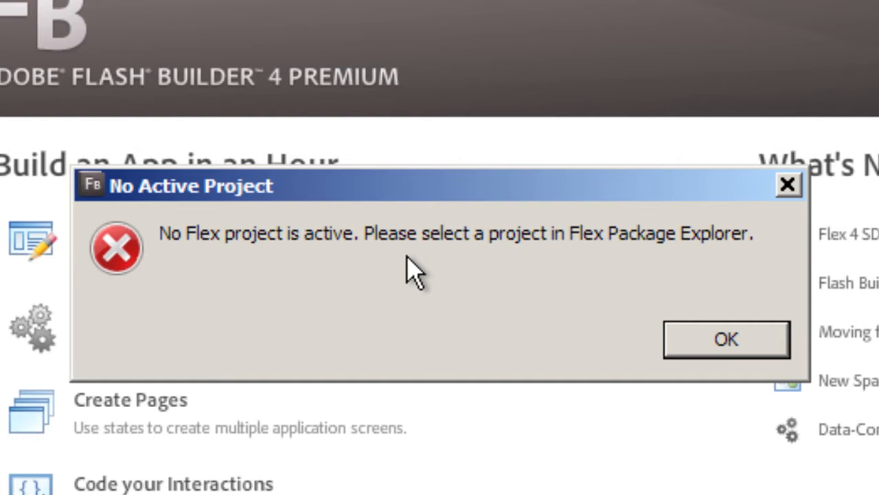
{"action": "mouse_move", "coordinate": [714, 350]}
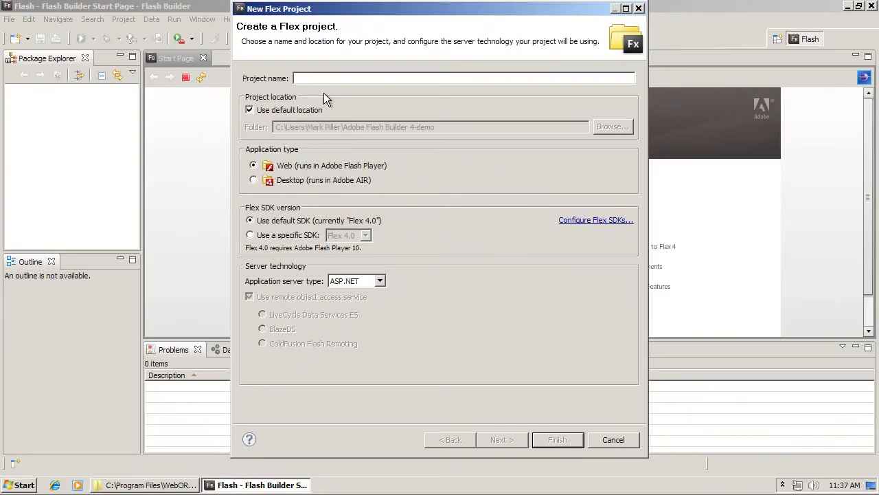
Step: Name the Flex project TestProj with ASP.NET server type and continue to server setup
{"action": "type", "text": "TestProj"}
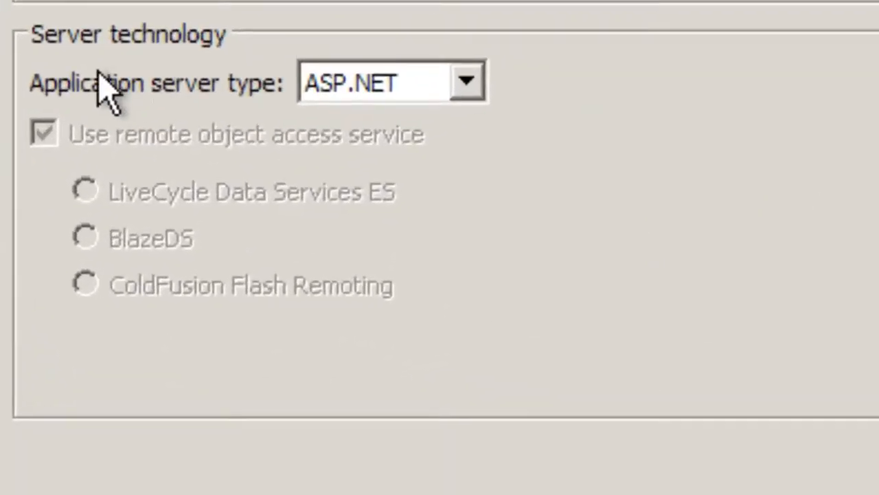
{"action": "mouse_move", "coordinate": [426, 110]}
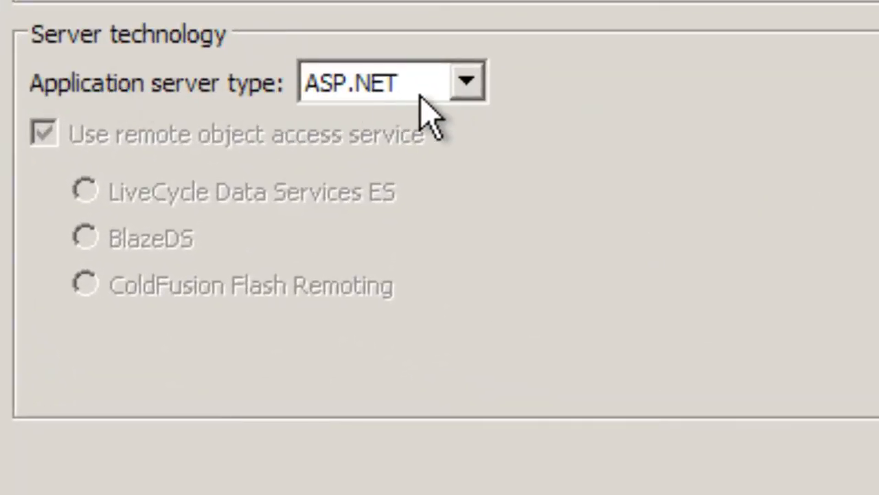
{"action": "scroll", "scroll_direction": "up", "scroll_amount": 3}
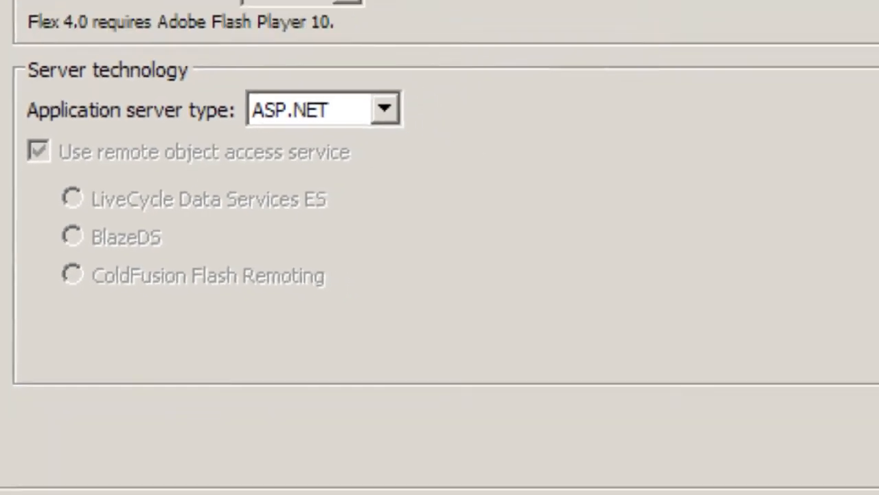
{"action": "left_click", "coordinate": [503, 440]}
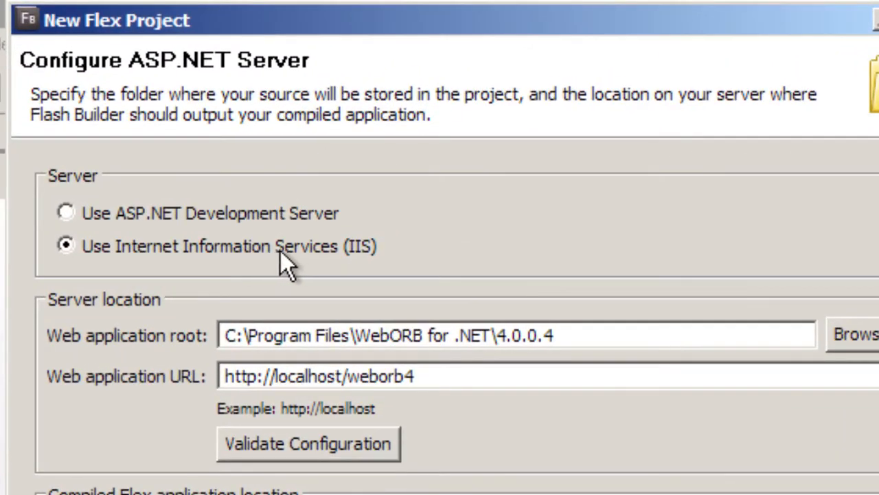
{"action": "mouse_move", "coordinate": [103, 350]}
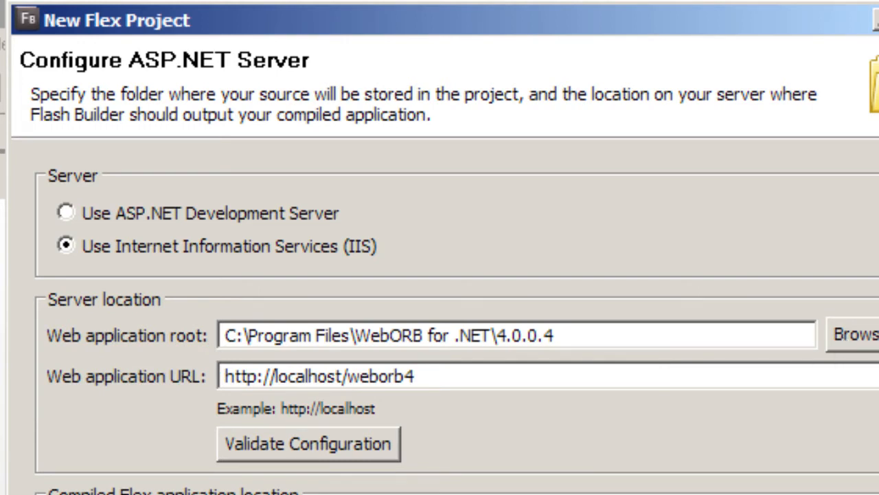
{"action": "mouse_move", "coordinate": [113, 381]}
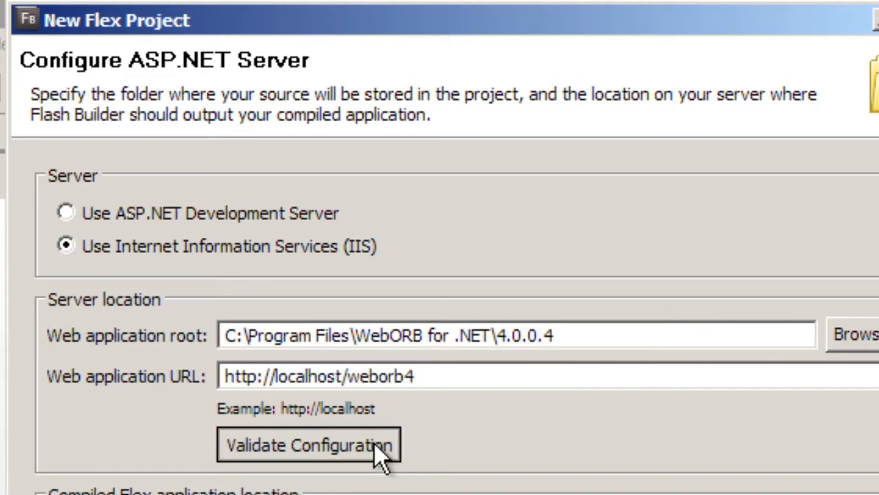
Step: Validate the IIS server configuration, review the library path, and finish TestProject
{"action": "left_click", "coordinate": [308, 444]}
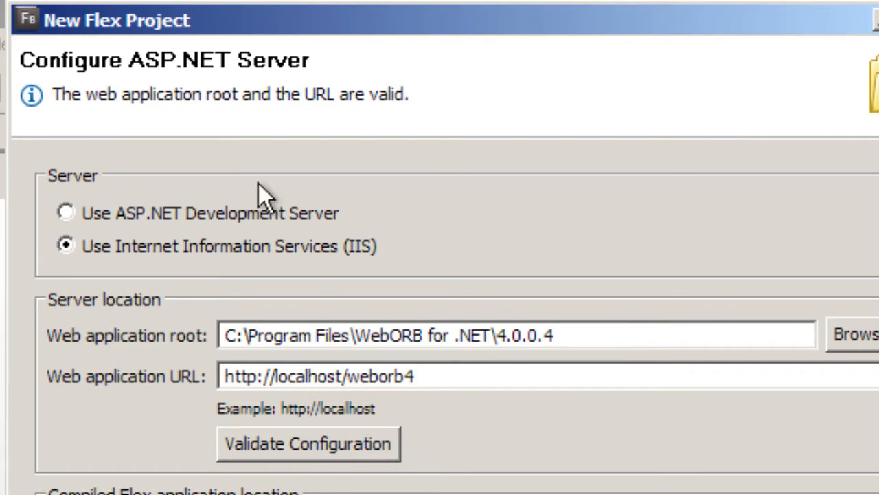
{"action": "mouse_move", "coordinate": [264, 203]}
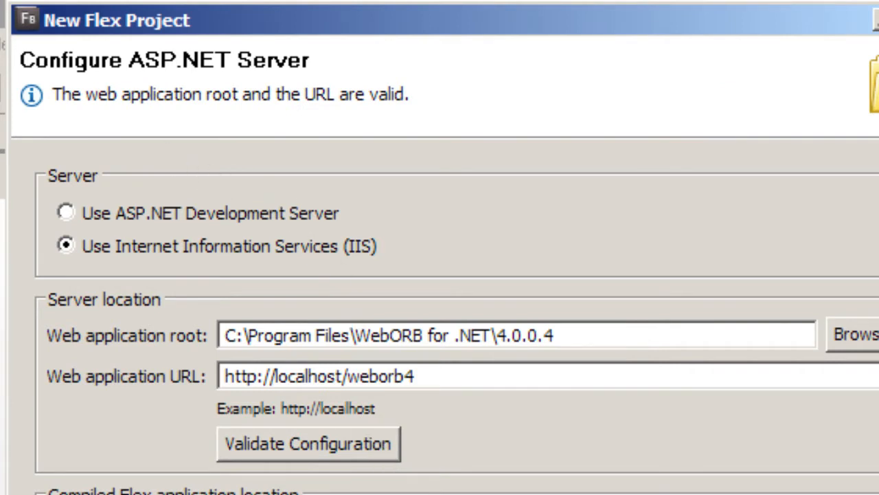
{"action": "left_click", "coordinate": [503, 445]}
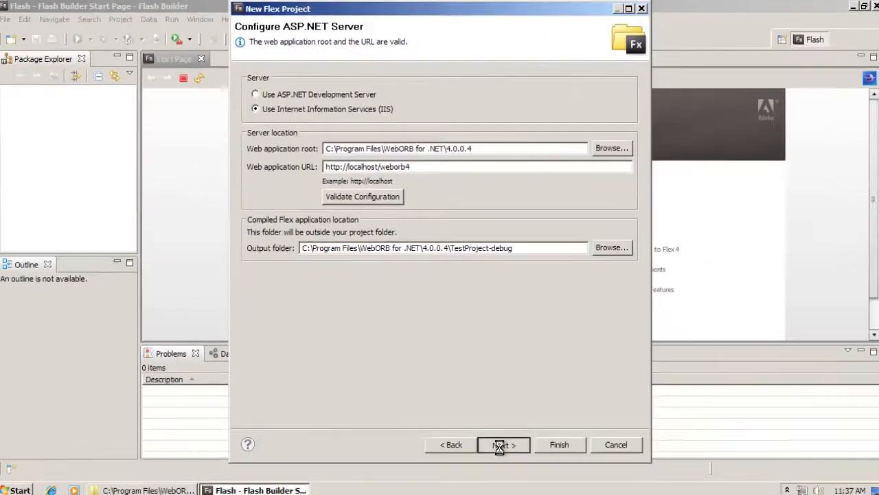
{"action": "left_click", "coordinate": [500, 445]}
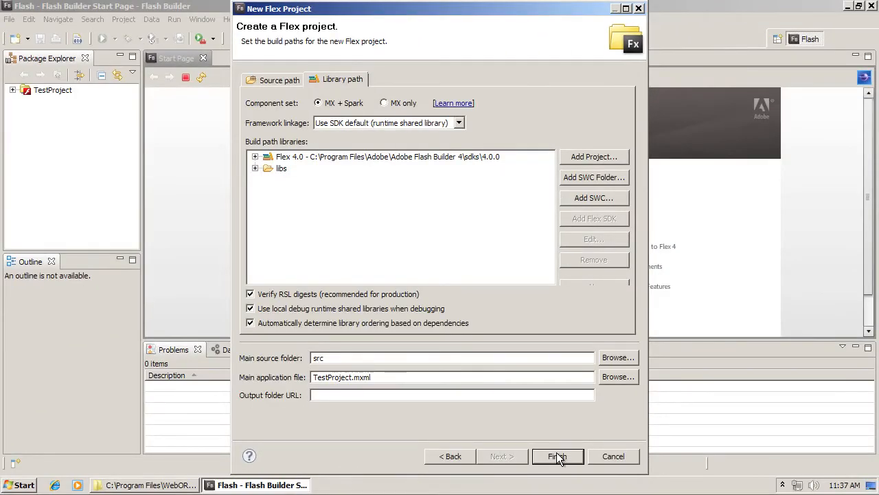
{"action": "left_click", "coordinate": [557, 456]}
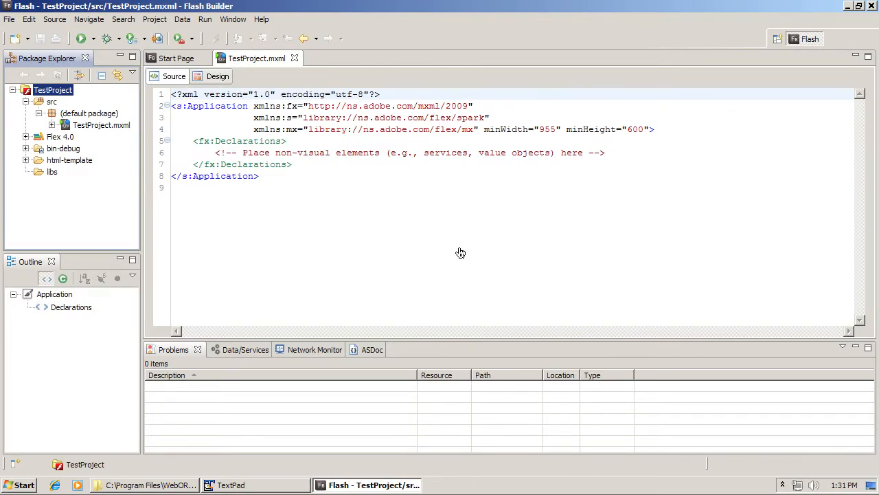
{"action": "mouse_move", "coordinate": [294, 209]}
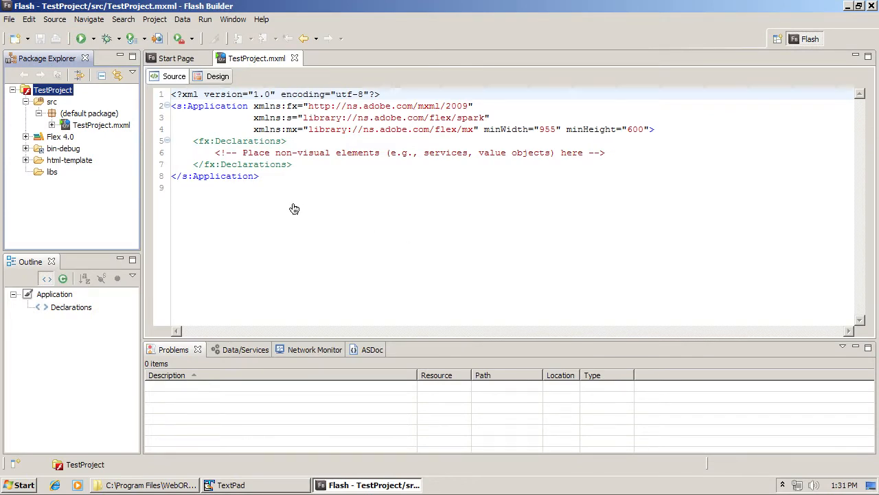
Step: Select TestProject in the Package Explorer and bring up its context menu
{"action": "left_click", "coordinate": [53, 90]}
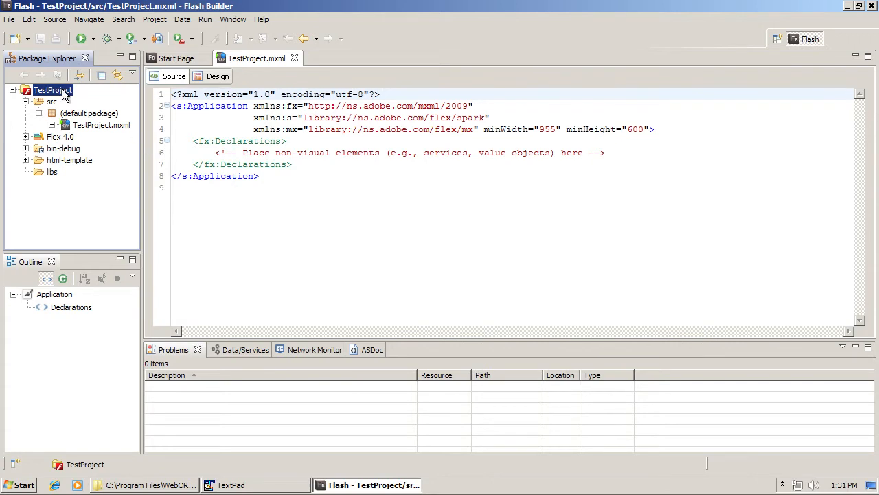
{"action": "right_click", "coordinate": [53, 90]}
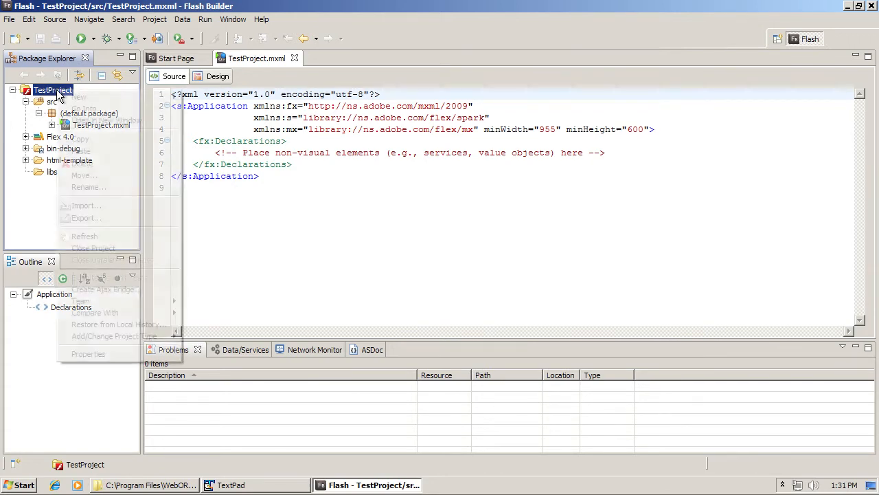
Step: Add -services "c:\program files\WebORB for .NET\4.0.0.4\WEB-INF\flex\services-config.xml" to compiler arguments
{"action": "left_click", "coordinate": [88, 353]}
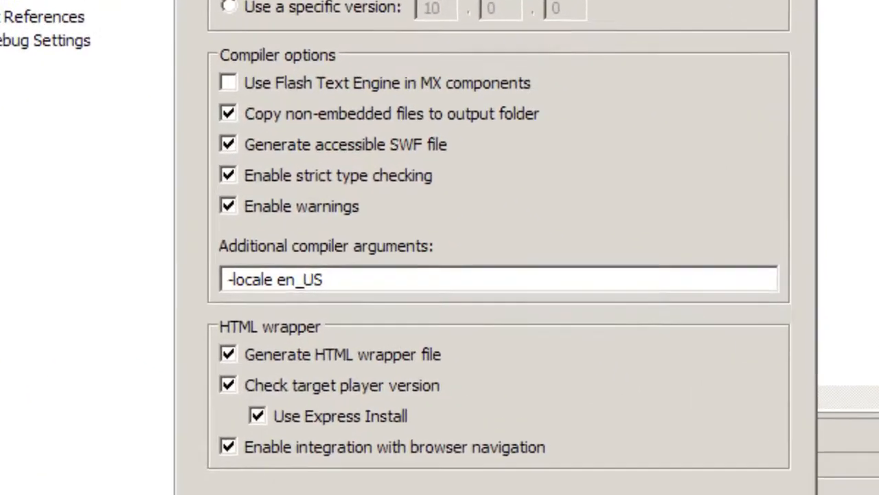
{"action": "type", "text": "-services \""}
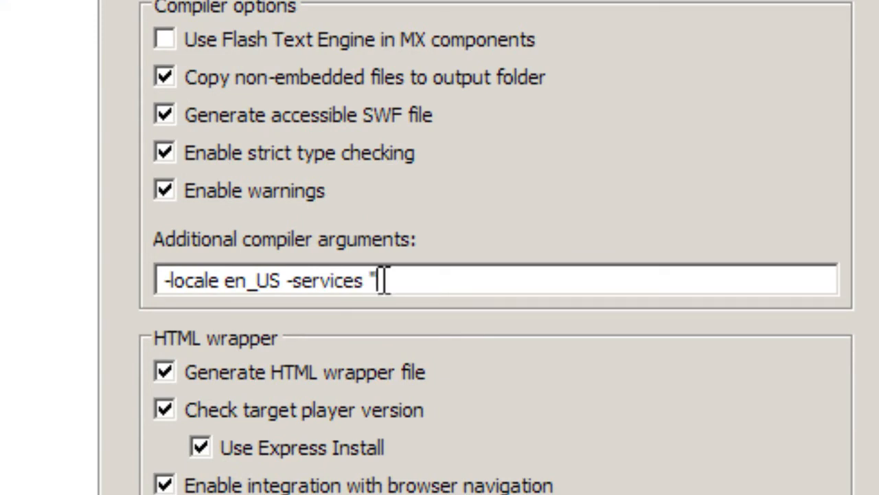
{"action": "type", "text": "c"}
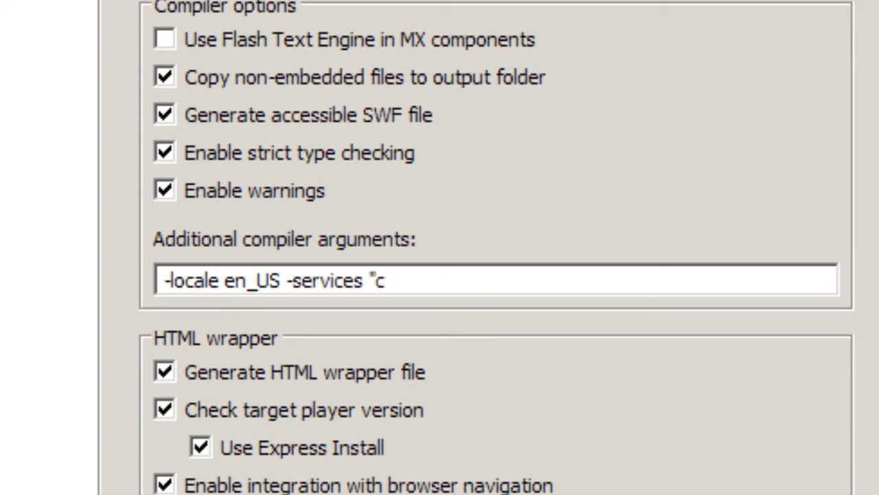
{"action": "type", "text": ":\\pro"}
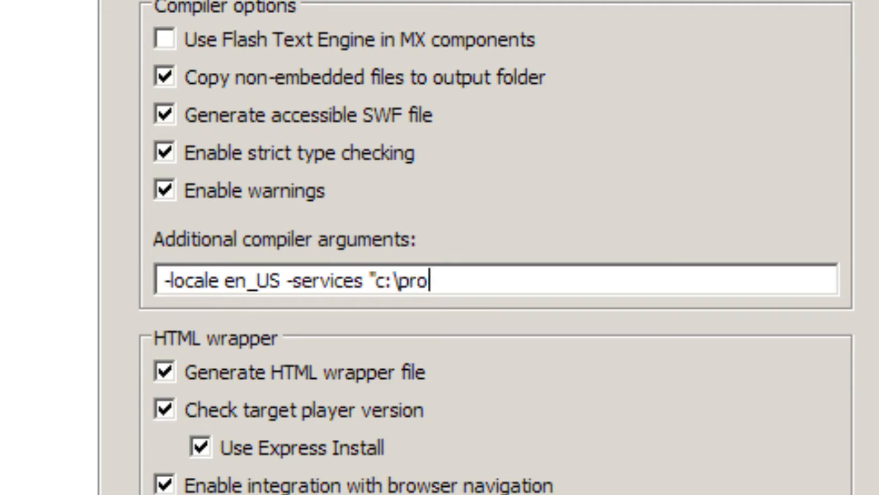
{"action": "type", "text": "gram"}
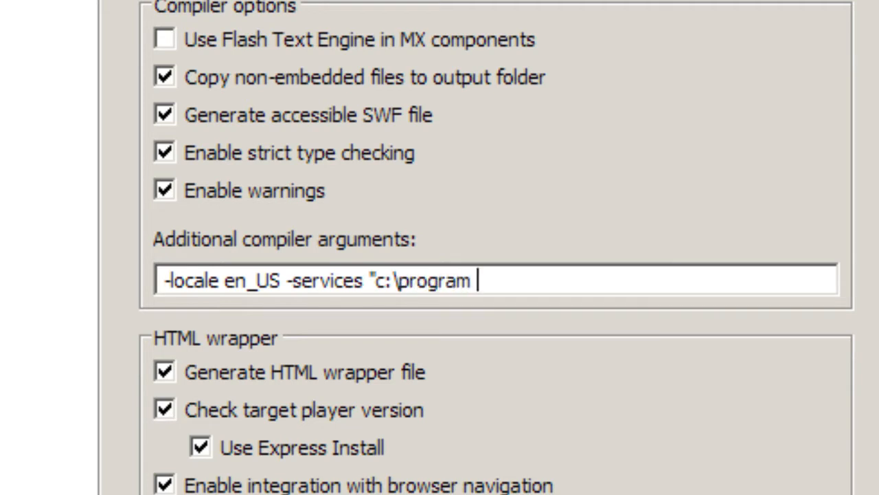
{"action": "type", "text": "f"}
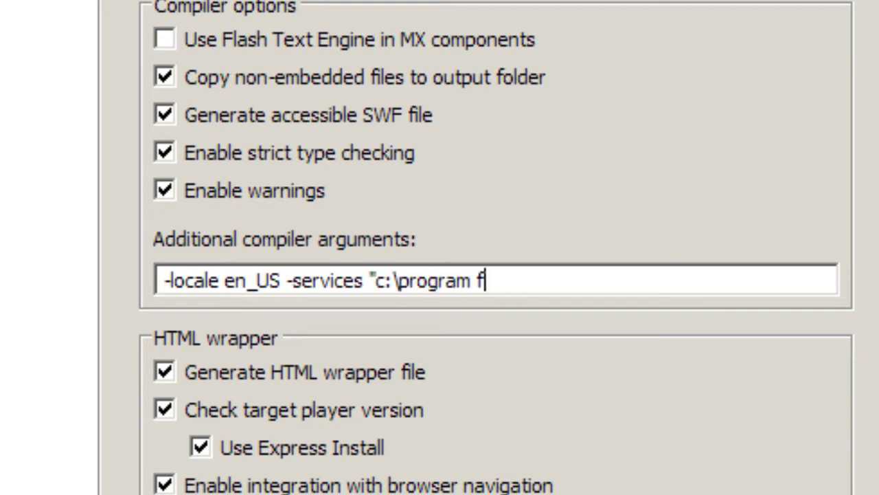
{"action": "type", "text": "iles\\W"}
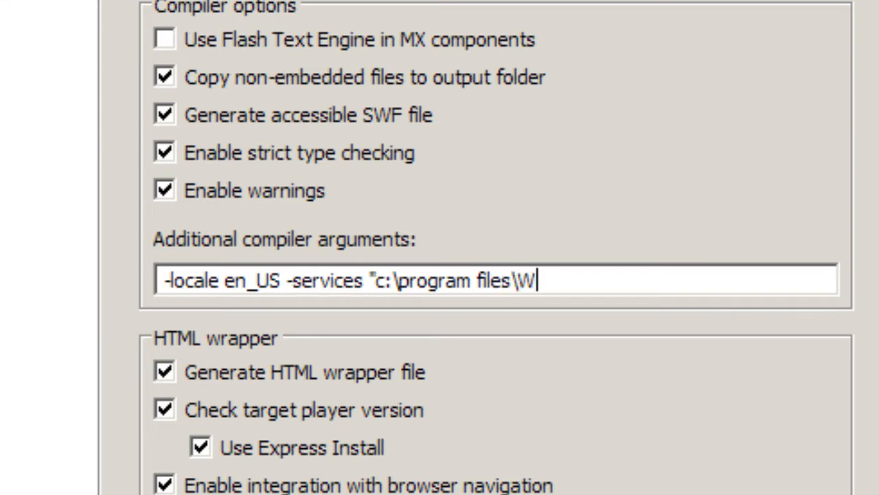
{"action": "type", "text": "ebORB for ."}
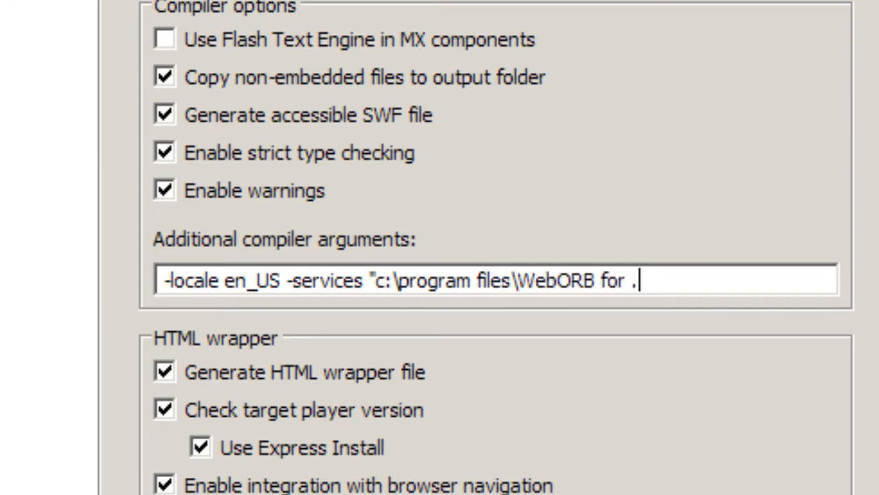
{"action": "type", "text": "NET\\4.0"}
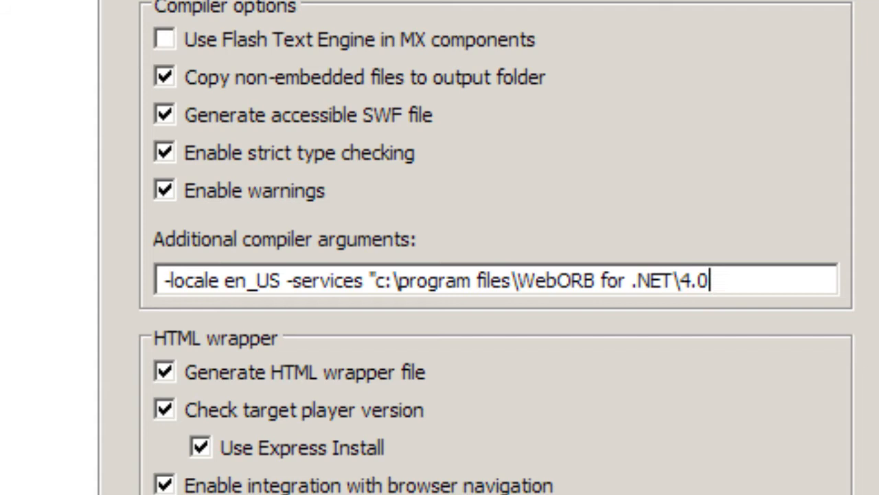
{"action": "type", "text": ".0.4\\"}
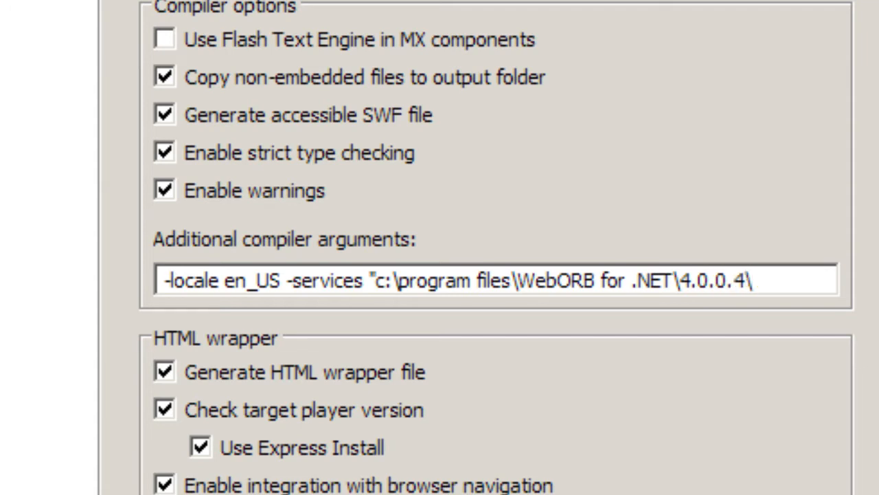
{"action": "type", "text": "WEB-"}
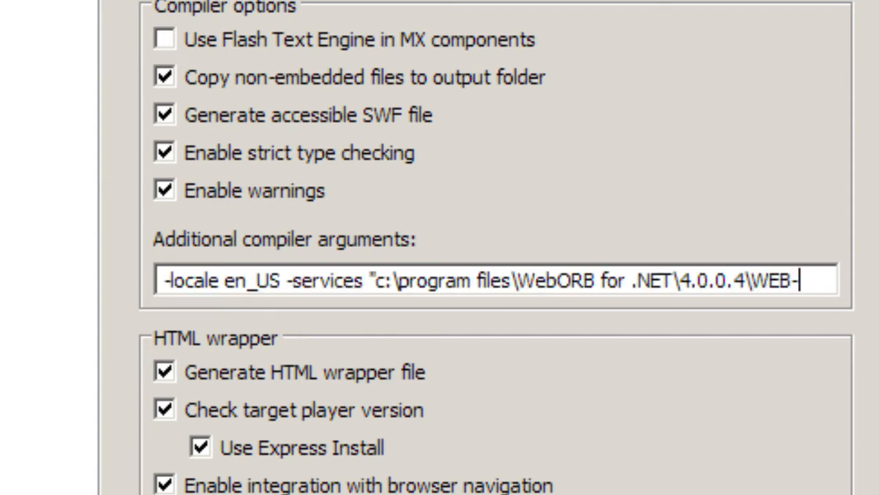
{"action": "type", "text": "INF\\flex\\servic"}
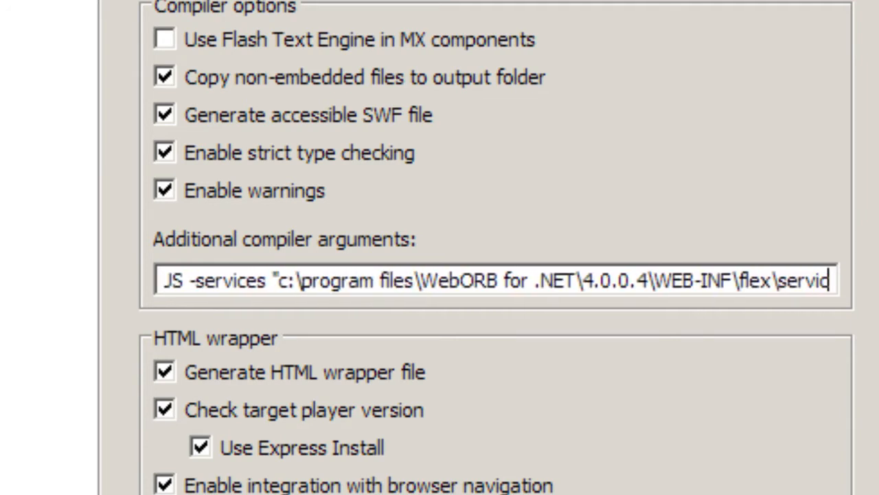
{"action": "type", "text": "es-config."}
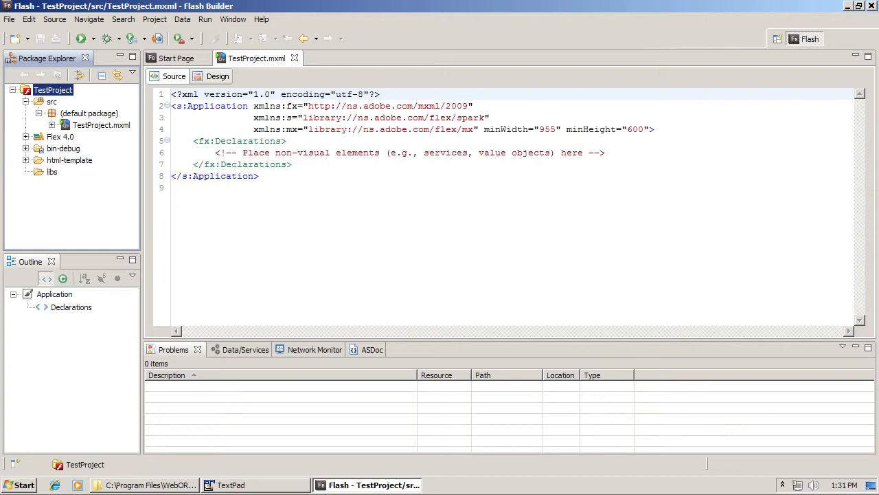
{"action": "mouse_move", "coordinate": [183, 19]}
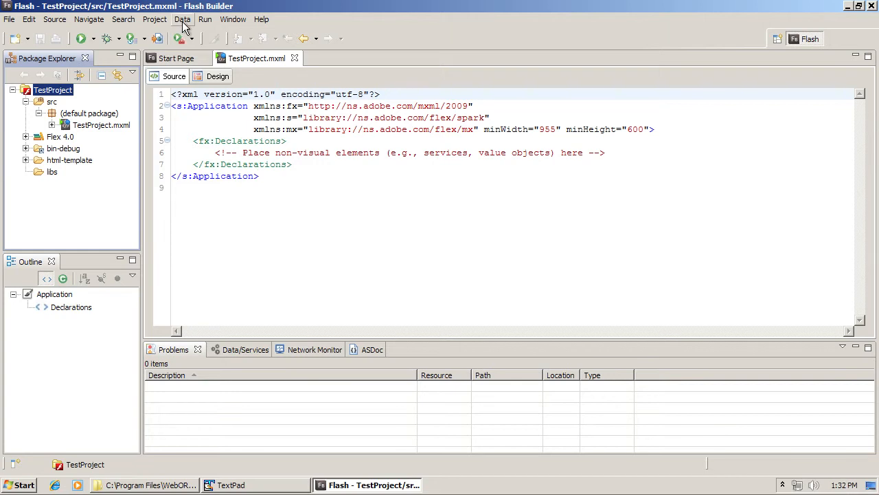
Step: Choose WebORB under Connect to Data/Service and log in with No password required
{"action": "left_click", "coordinate": [205, 19]}
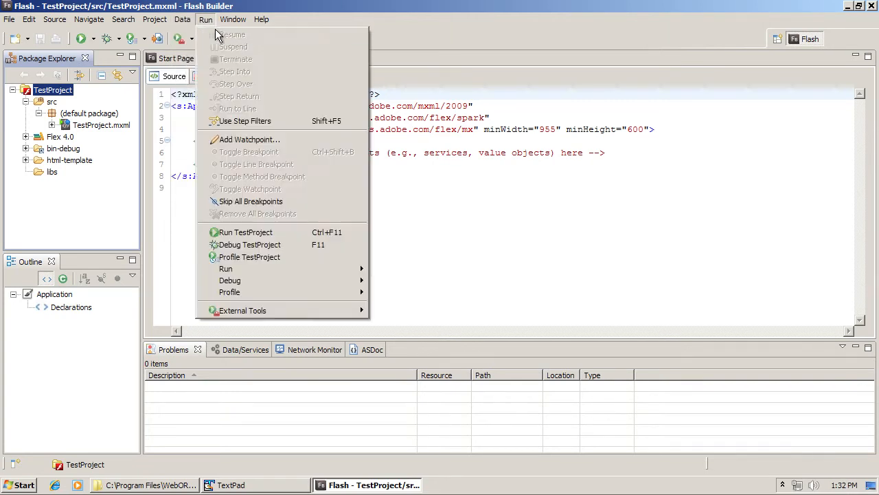
{"action": "left_click", "coordinate": [182, 18]}
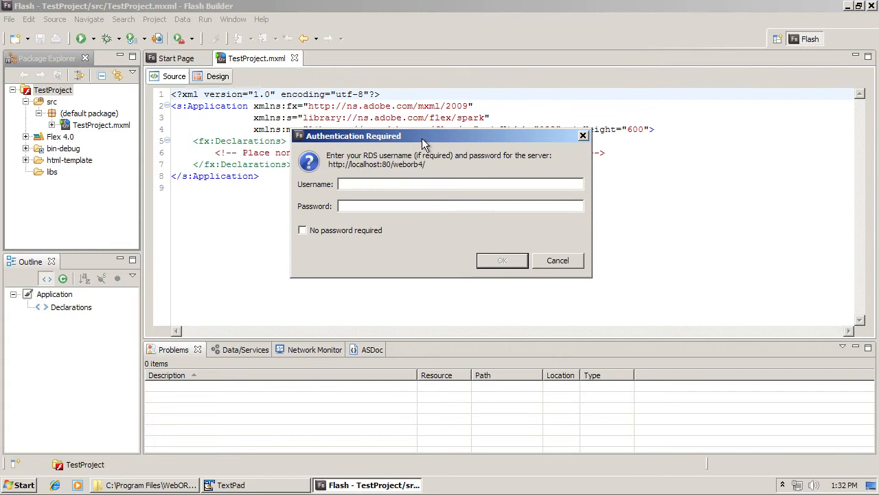
{"action": "left_click", "coordinate": [460, 184]}
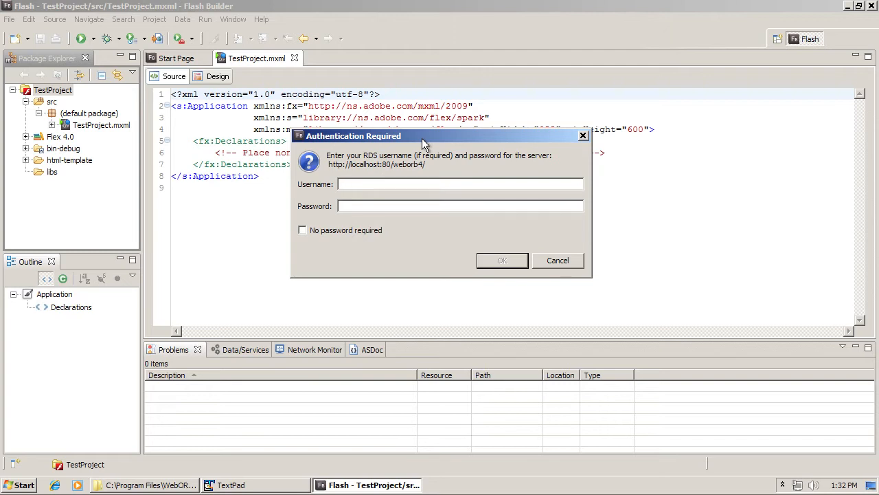
{"action": "mouse_move", "coordinate": [362, 250]}
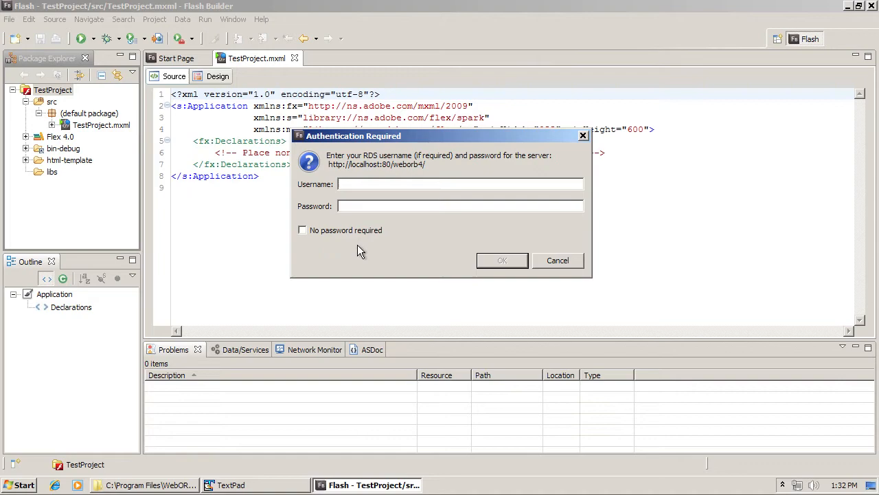
{"action": "left_click", "coordinate": [303, 230]}
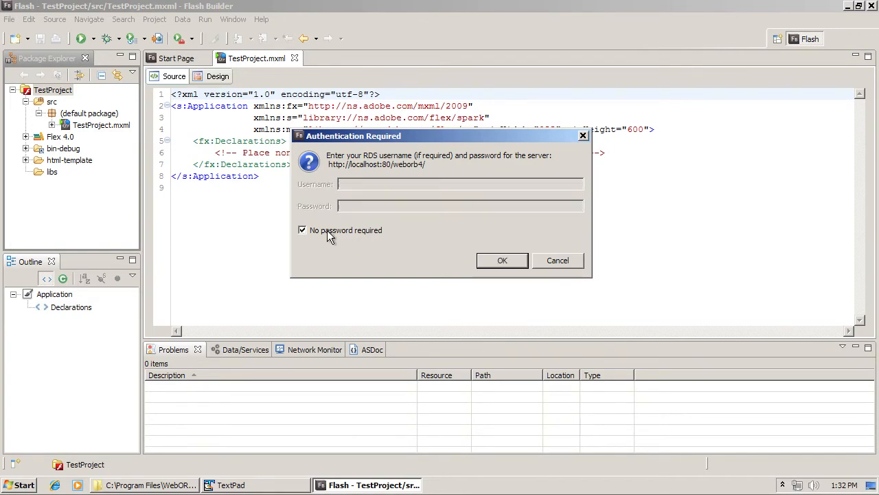
{"action": "left_click", "coordinate": [502, 259]}
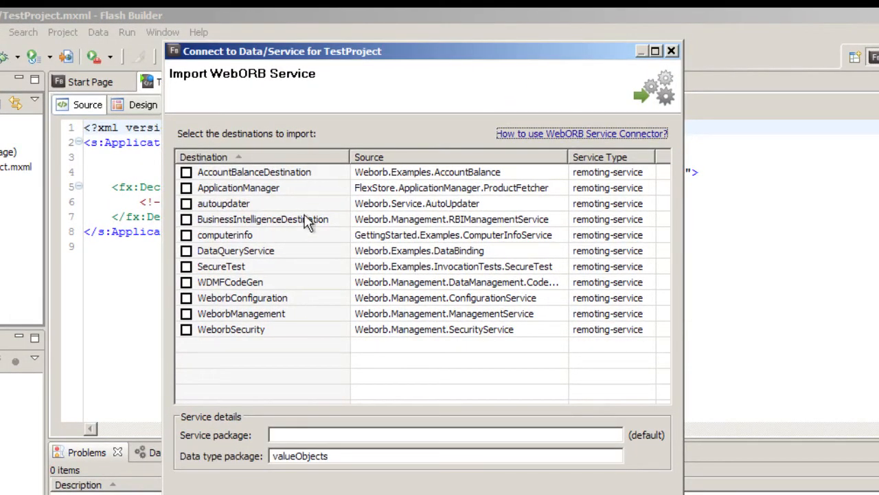
{"action": "mouse_move", "coordinate": [338, 336]}
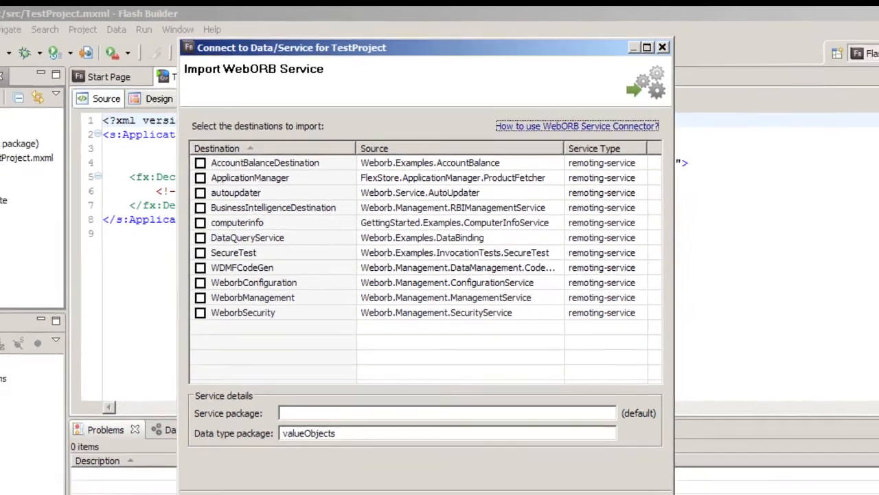
Step: Switch to the WEB-INF\flex Explorer window and select remoting-config.xml
{"action": "left_click", "coordinate": [148, 484]}
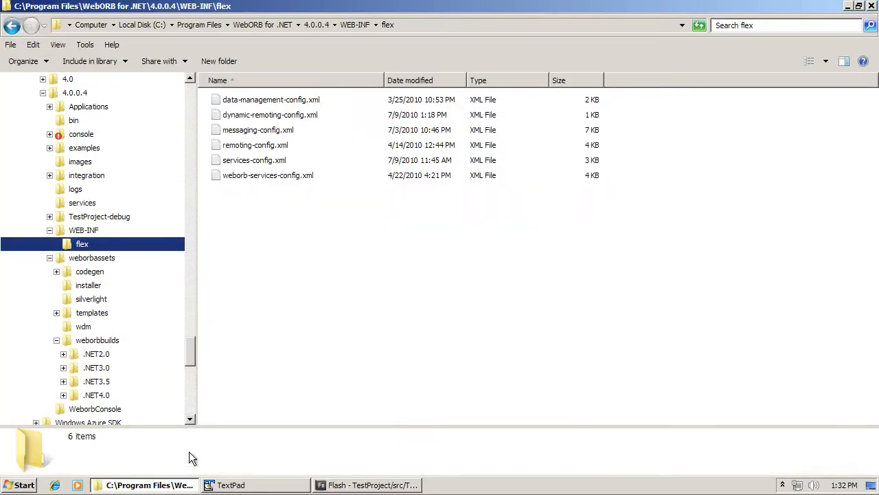
{"action": "mouse_move", "coordinate": [242, 167]}
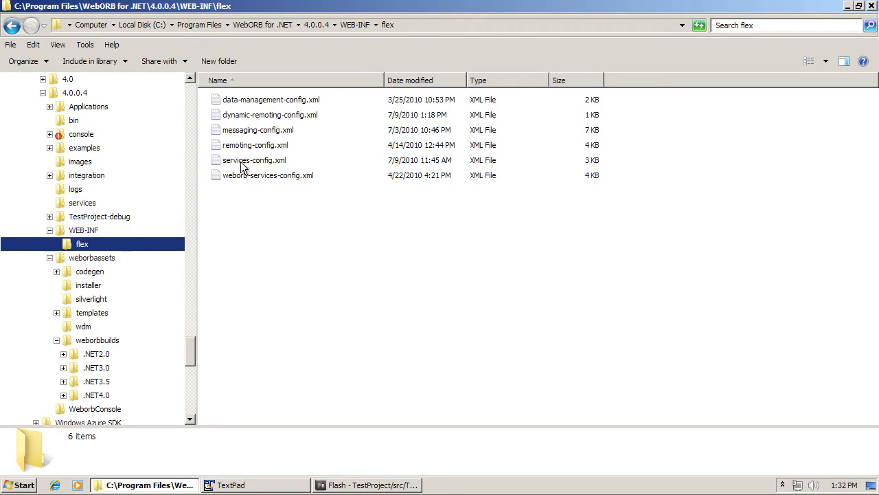
{"action": "left_click", "coordinate": [255, 145]}
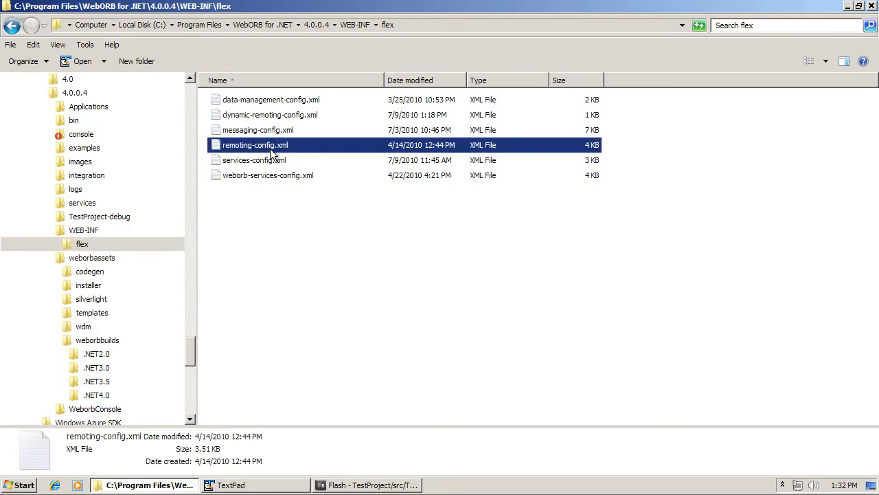
{"action": "mouse_move", "coordinate": [319, 318]}
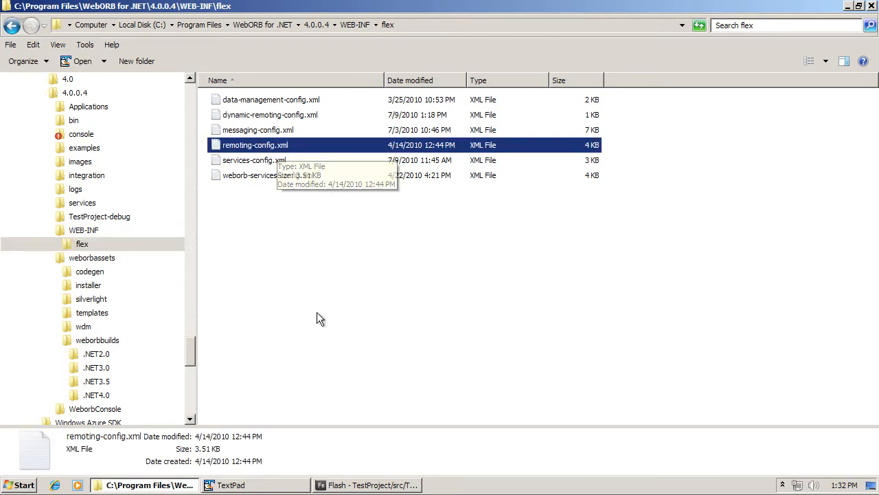
{"action": "mouse_move", "coordinate": [324, 317]}
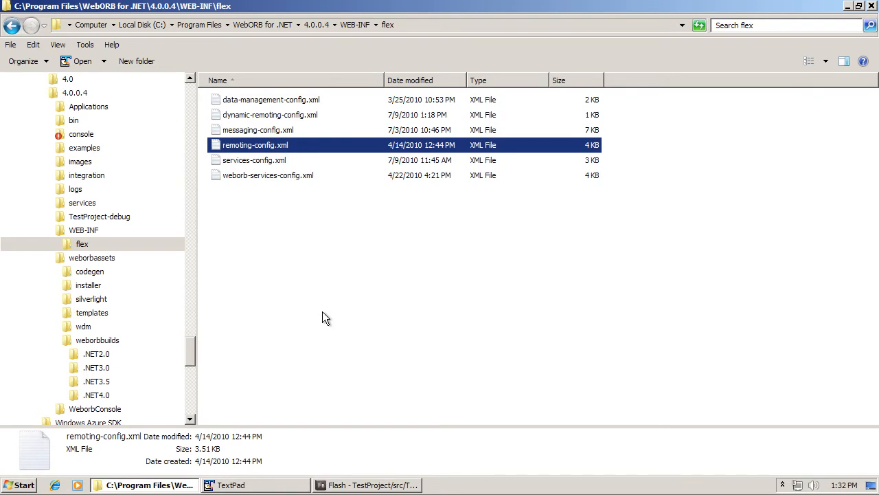
{"action": "mouse_move", "coordinate": [315, 227]}
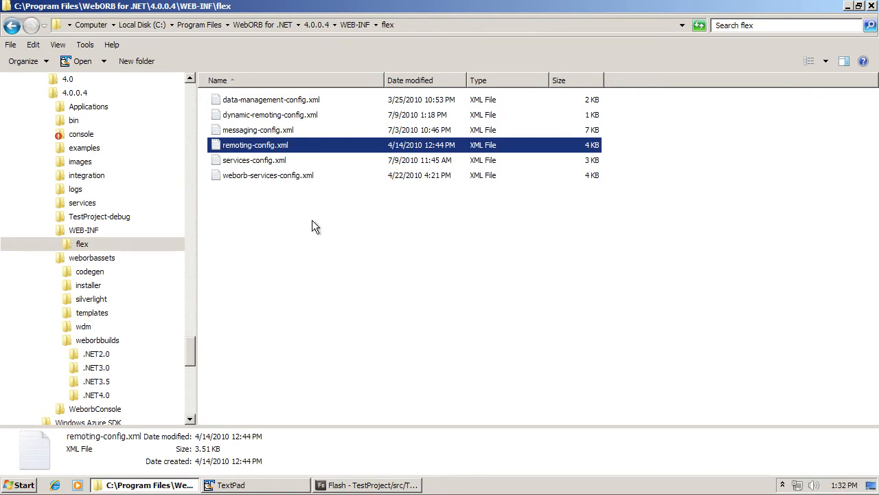
{"action": "mouse_move", "coordinate": [369, 475]}
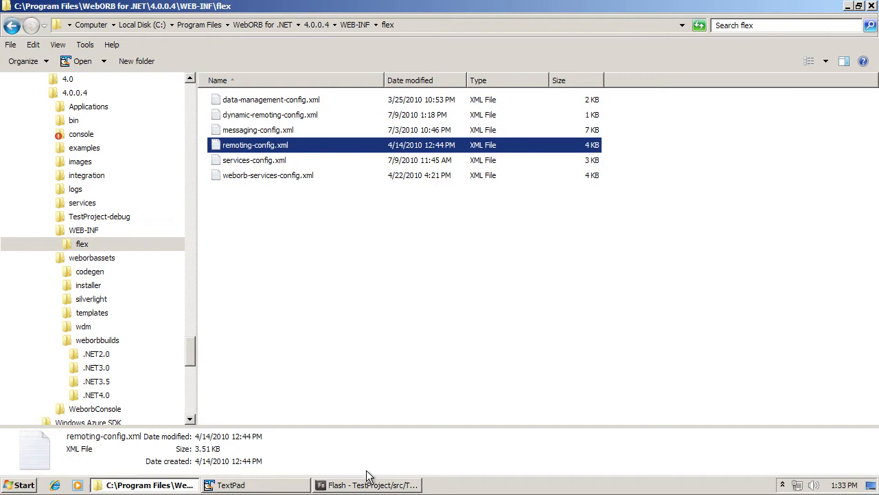
Step: Return to Flash Builder and cancel the Connect to Data/Service wizard
{"action": "left_click", "coordinate": [374, 484]}
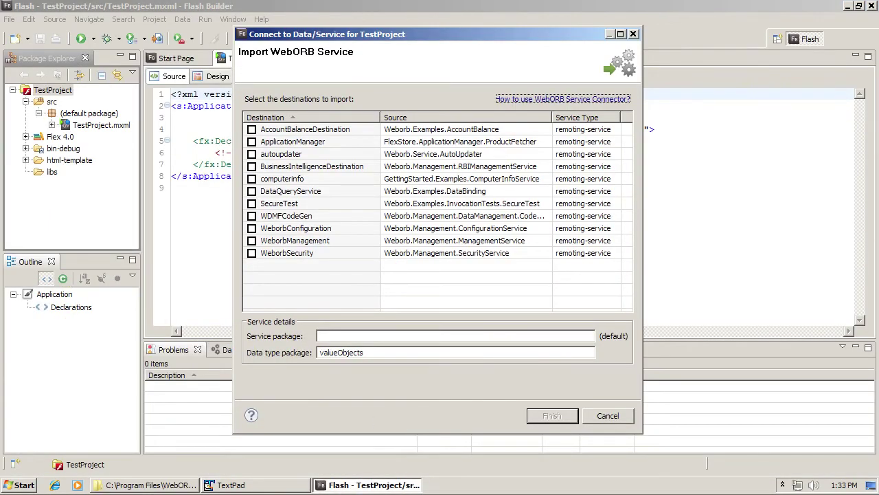
{"action": "mouse_move", "coordinate": [470, 50]}
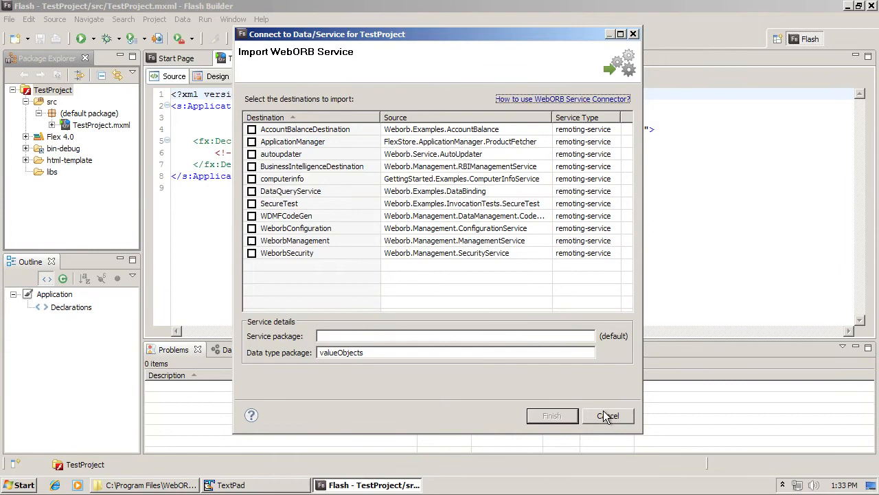
{"action": "left_click", "coordinate": [608, 416]}
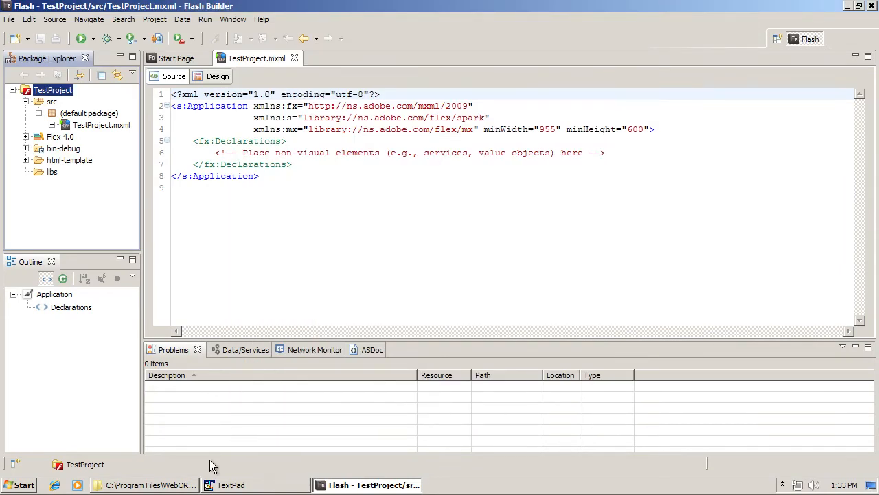
Step: Open weborb.config from the WebORB for .NET 4.0.0.4 folder in TextPad
{"action": "left_click", "coordinate": [144, 484]}
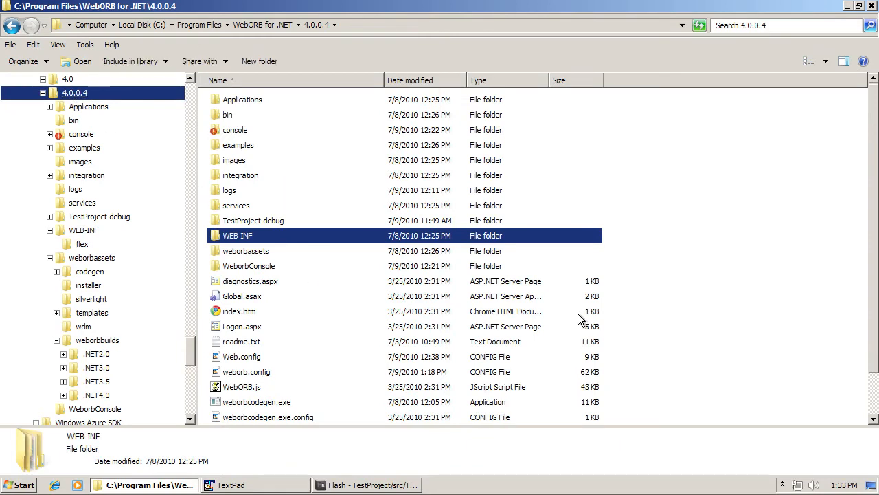
{"action": "left_click", "coordinate": [246, 371]}
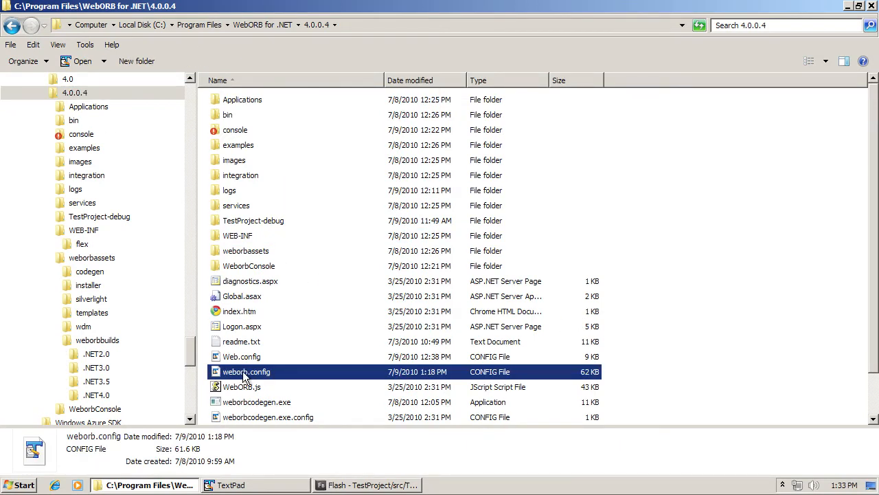
{"action": "right_click", "coordinate": [246, 371]}
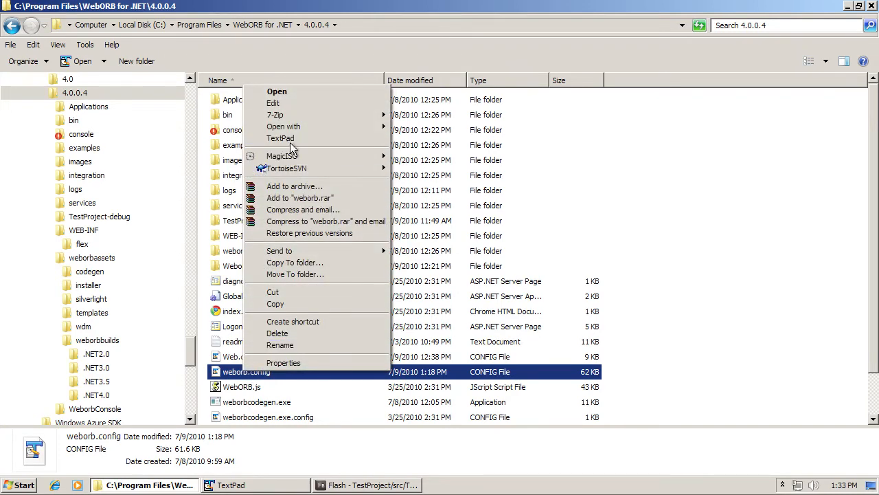
{"action": "left_click", "coordinate": [280, 138]}
{"action": "type", "text": "flashbuild"}
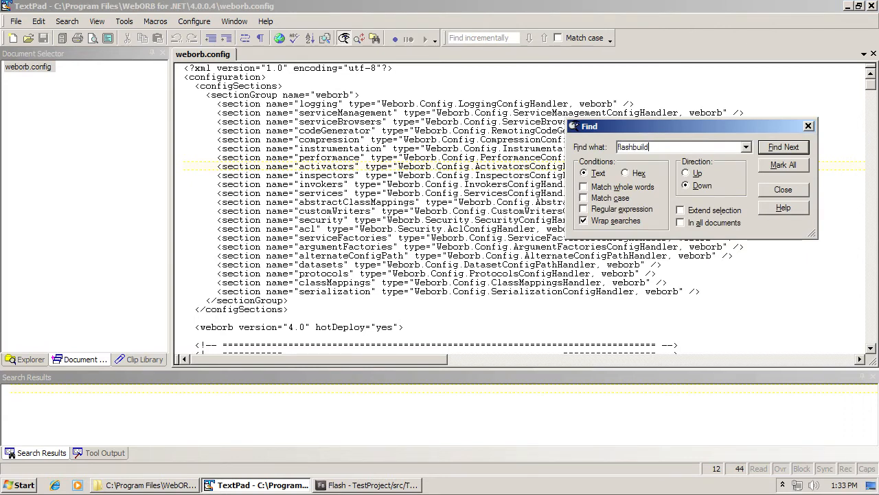
Step: Find the flashBuilder section and replace inspectAllClasses 'false' with 'true'
{"action": "left_click", "coordinate": [783, 147]}
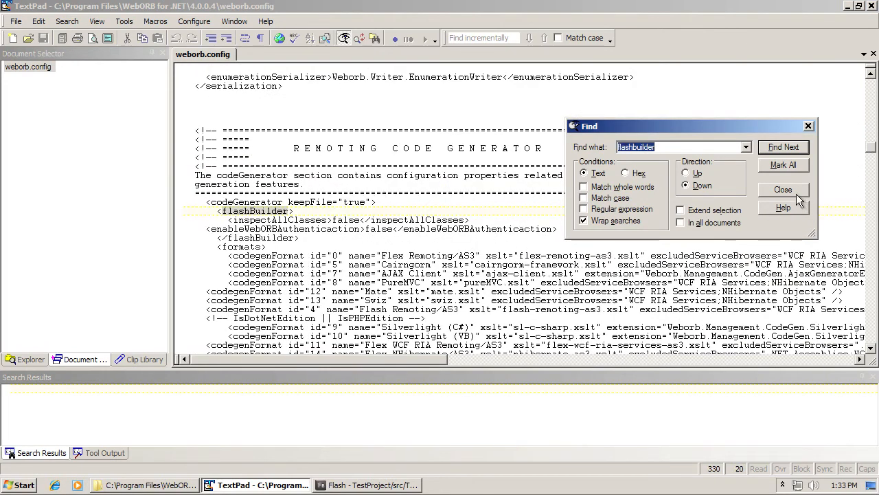
{"action": "left_click", "coordinate": [783, 190]}
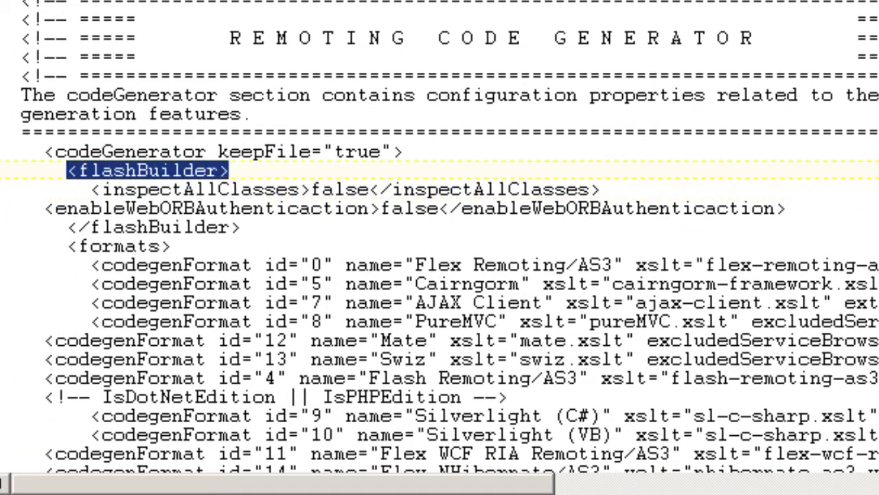
{"action": "double_click", "coordinate": [338, 189]}
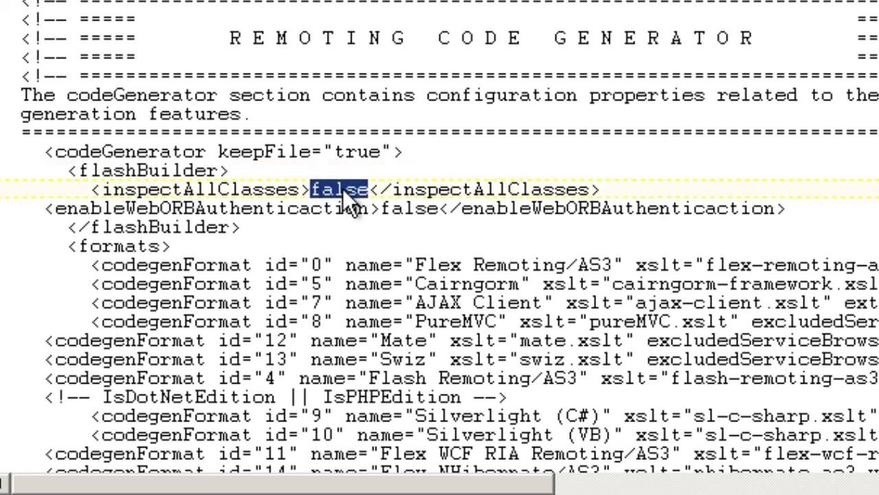
{"action": "type", "text": "true"}
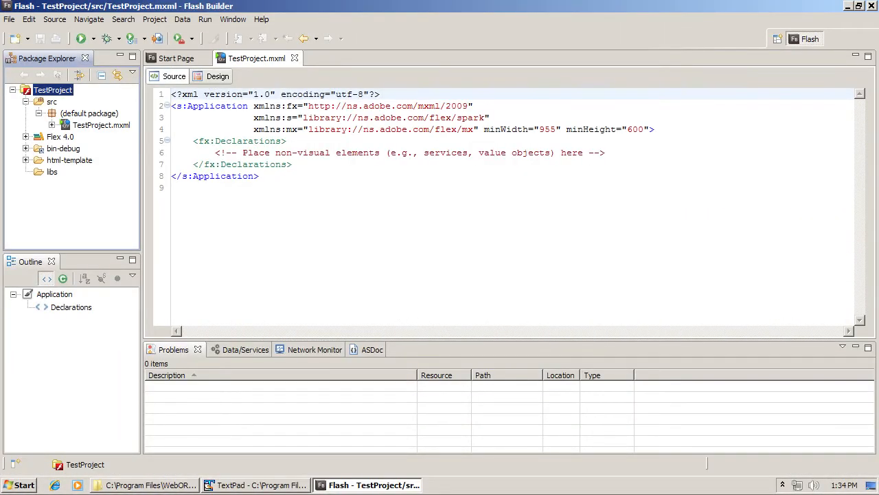
Step: Open Import WebORB Service and scroll the destination list, starting at AbstractClassService
{"action": "left_click", "coordinate": [182, 19]}
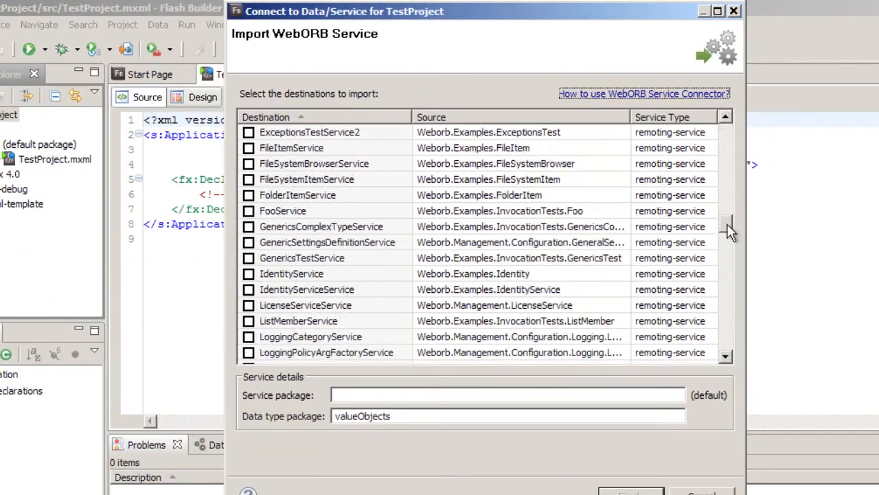
{"action": "scroll", "scroll_direction": "up", "scroll_amount": 3}
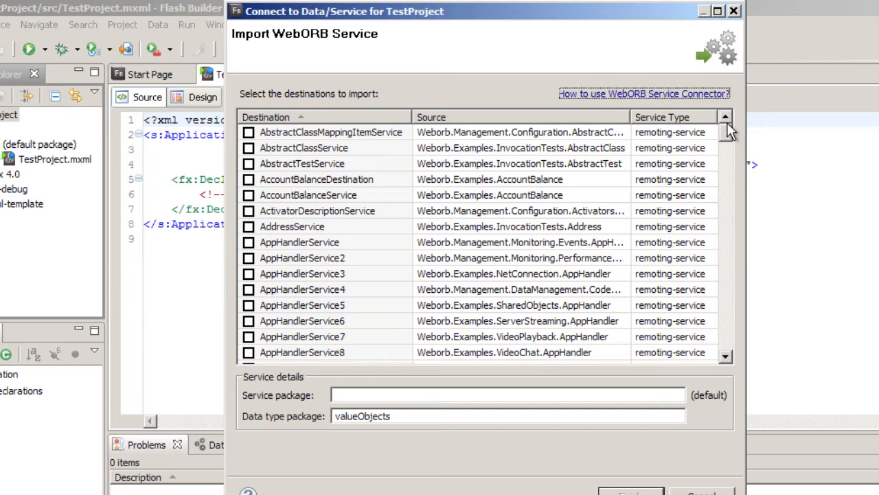
{"action": "mouse_move", "coordinate": [703, 481]}
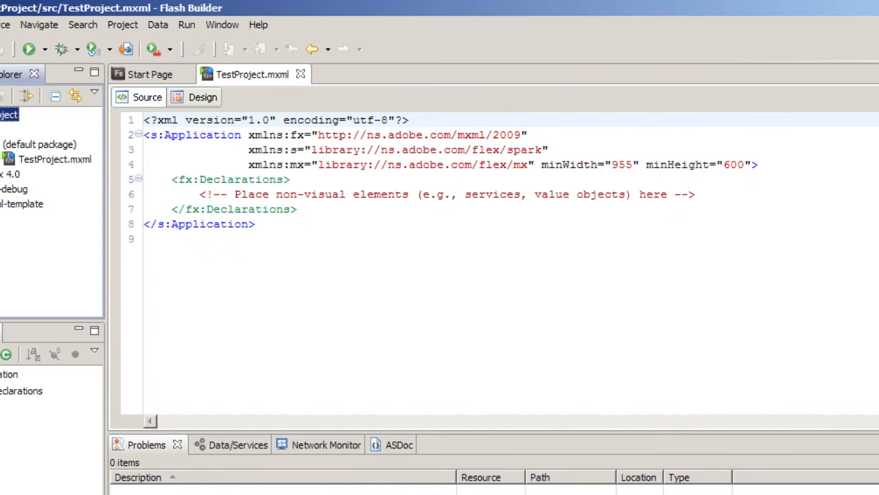
Step: Show the Data menu's connection options, including Connect to WebORB for .NET
{"action": "left_click", "coordinate": [158, 25]}
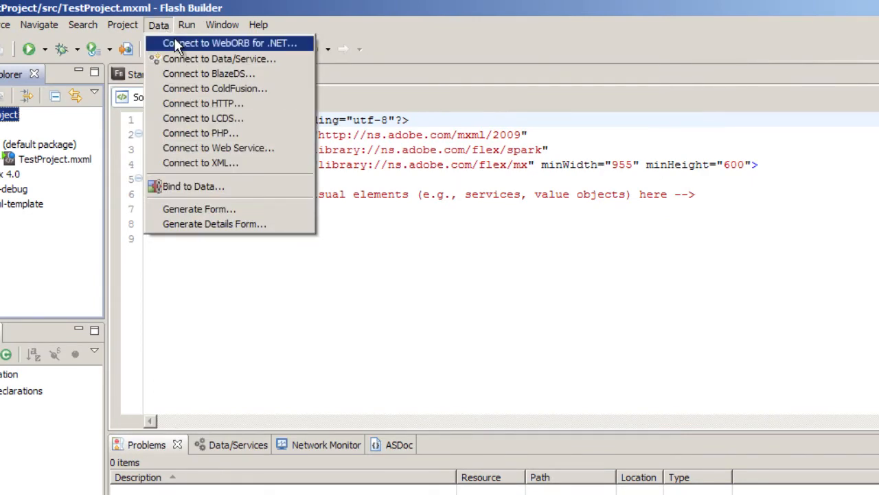
Step: Import DataQueryService from WebORB for .NET into the services package
{"action": "left_click", "coordinate": [232, 43]}
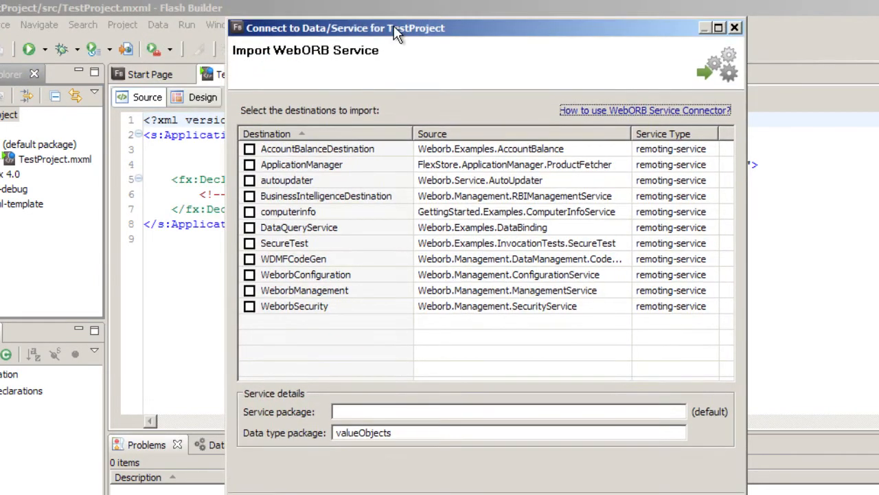
{"action": "mouse_move", "coordinate": [402, 251]}
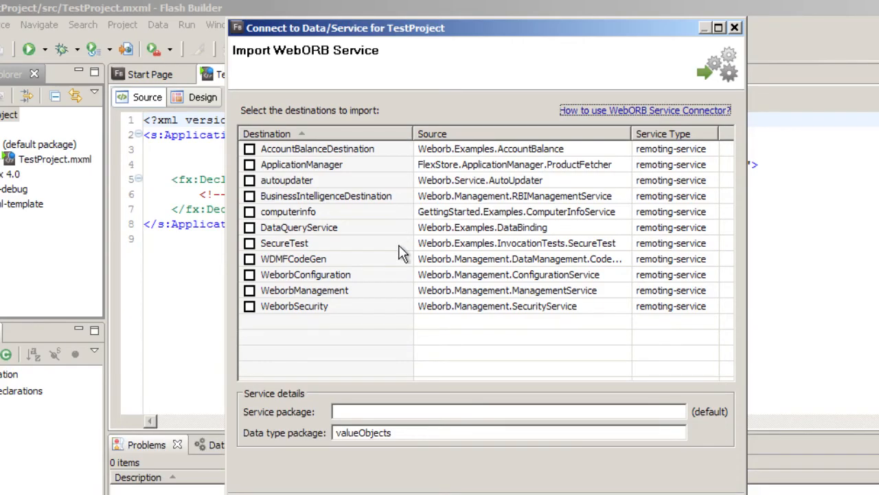
{"action": "mouse_move", "coordinate": [298, 255]}
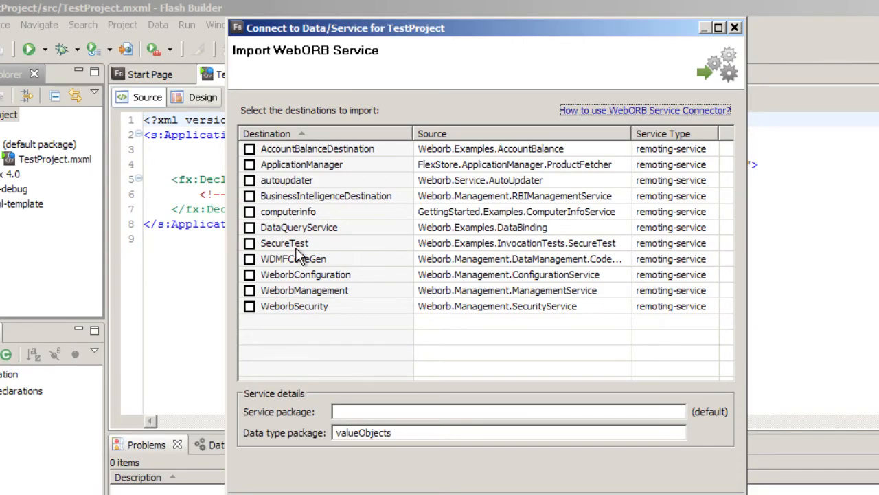
{"action": "left_click", "coordinate": [250, 228]}
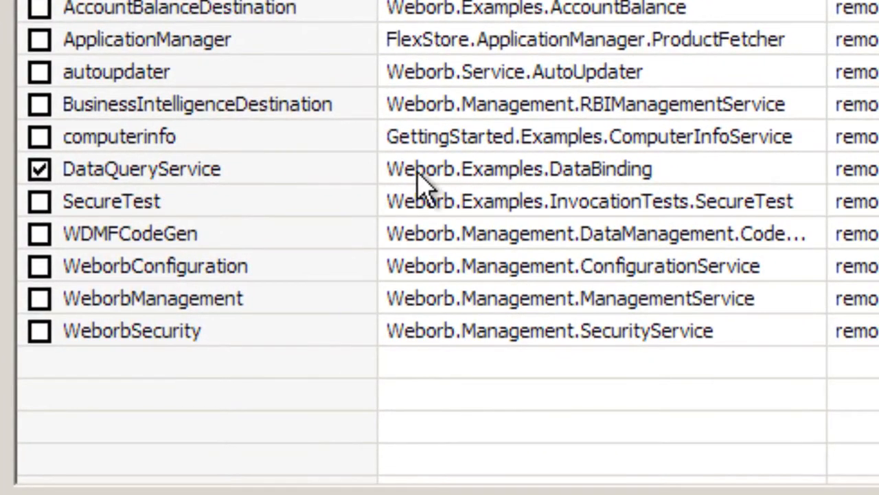
{"action": "mouse_move", "coordinate": [608, 189]}
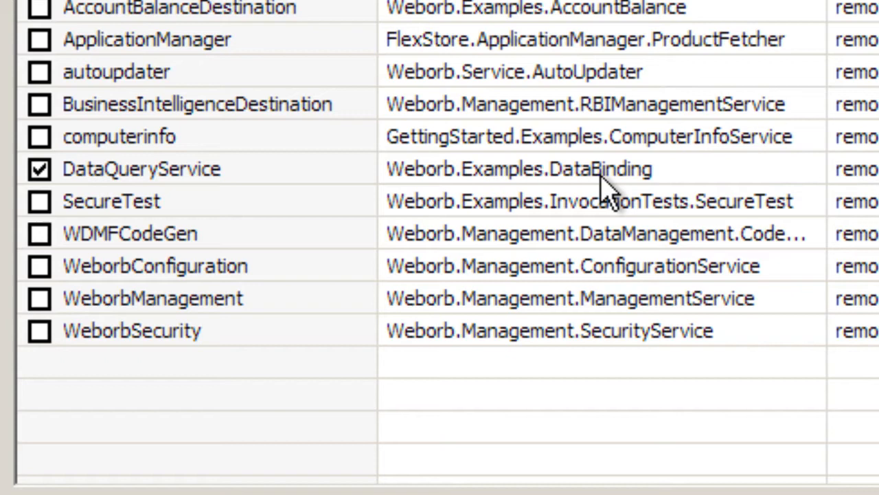
{"action": "mouse_move", "coordinate": [103, 196]}
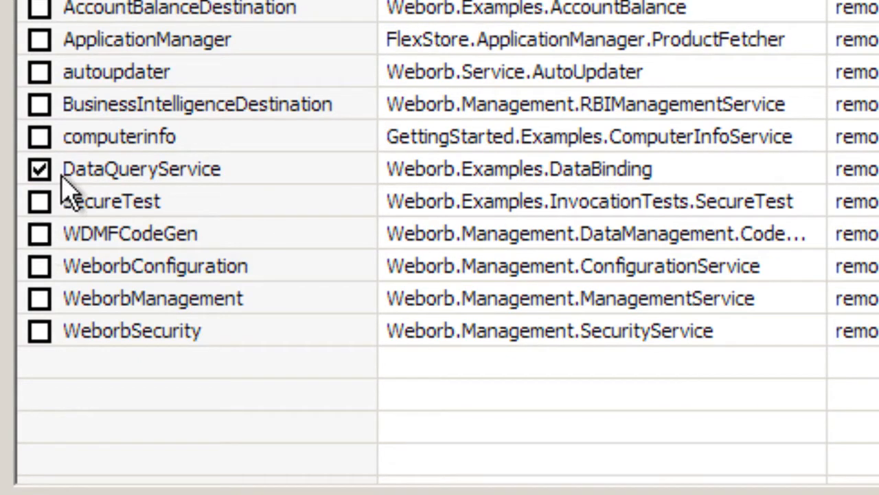
{"action": "mouse_move", "coordinate": [405, 200]}
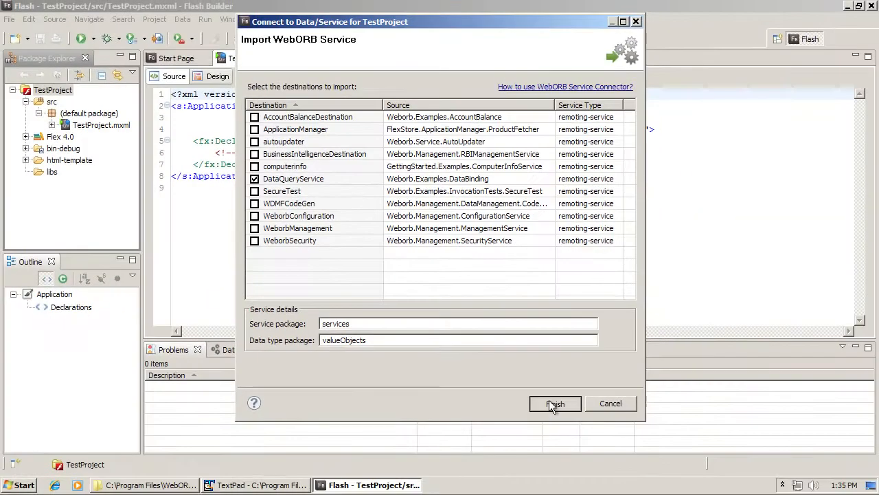
{"action": "left_click", "coordinate": [555, 403]}
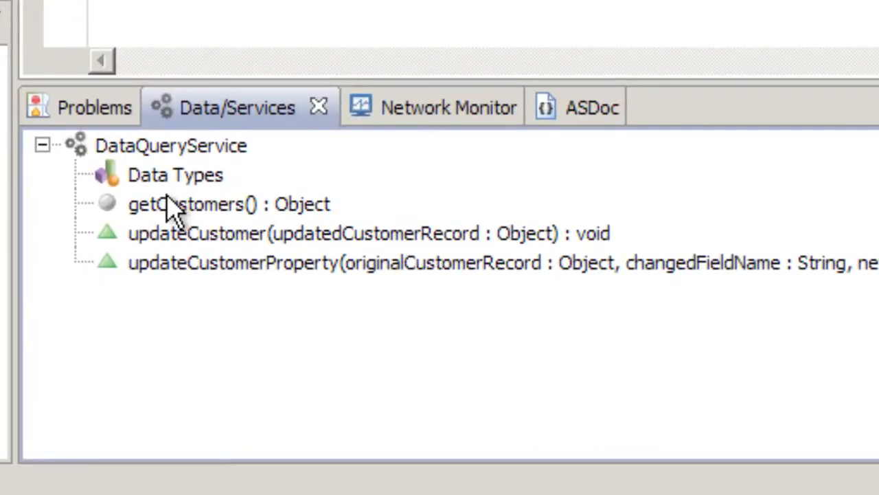
{"action": "mouse_move", "coordinate": [216, 189]}
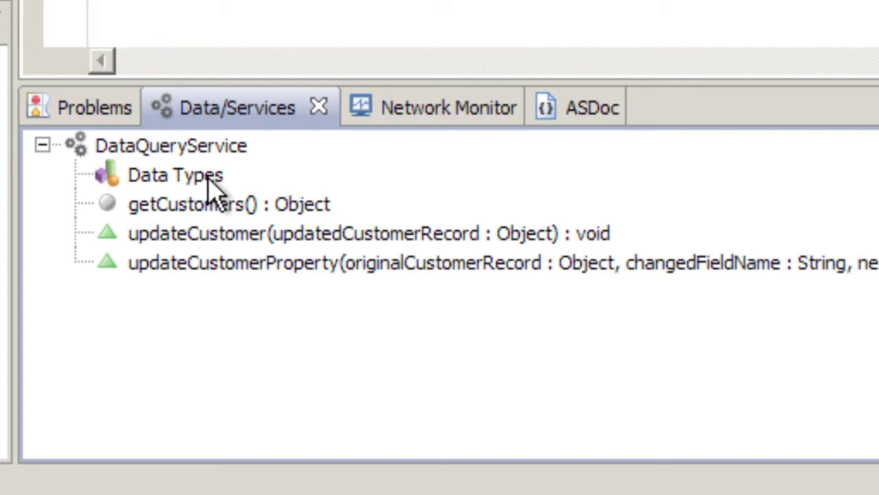
{"action": "mouse_move", "coordinate": [234, 226]}
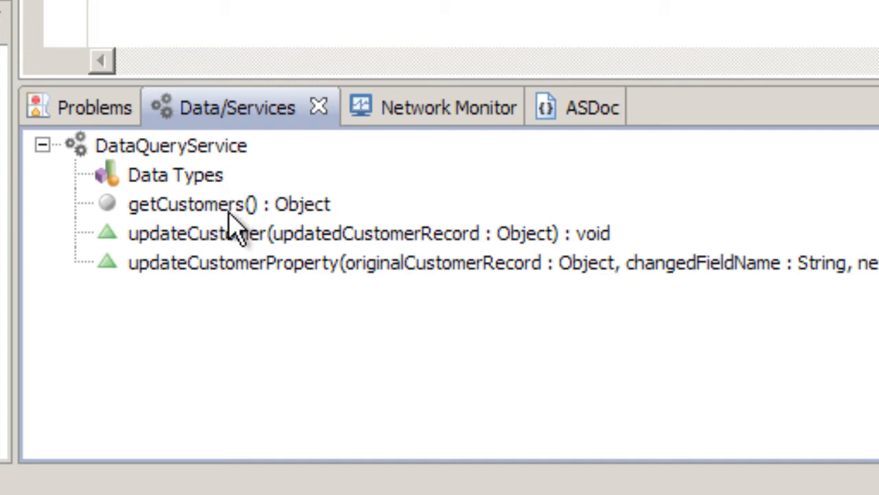
{"action": "mouse_move", "coordinate": [230, 278]}
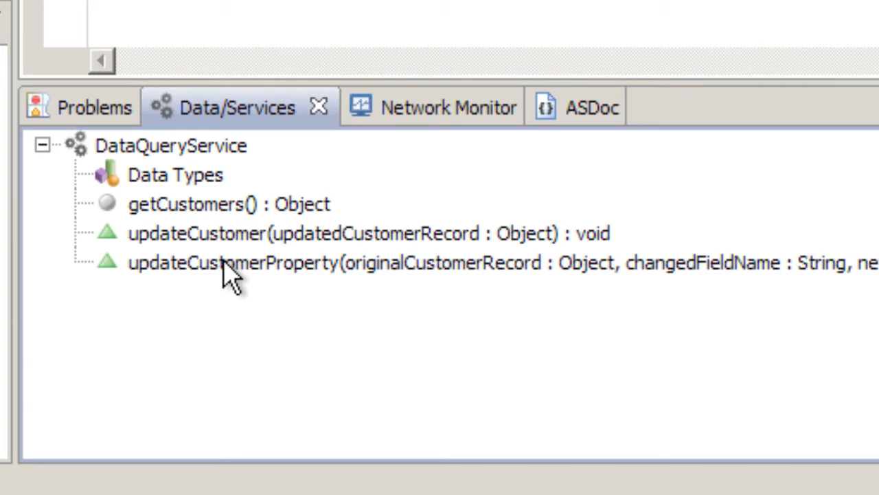
{"action": "mouse_move", "coordinate": [200, 220]}
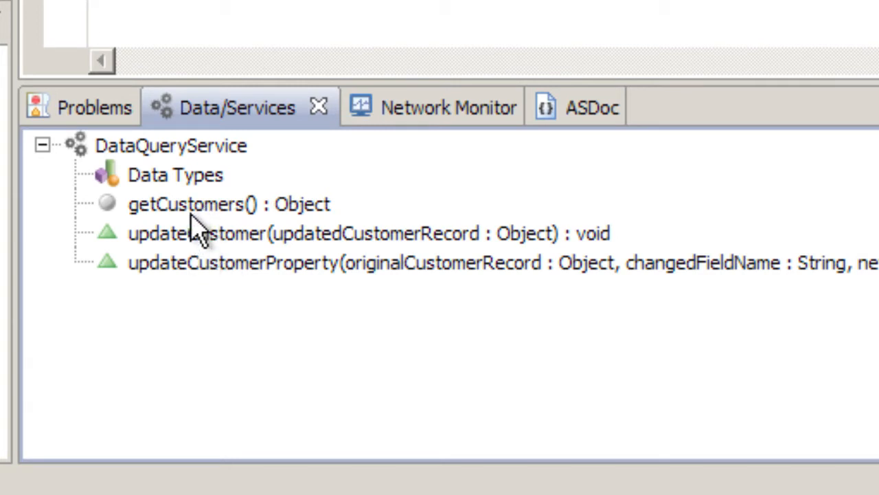
{"action": "mouse_move", "coordinate": [202, 247]}
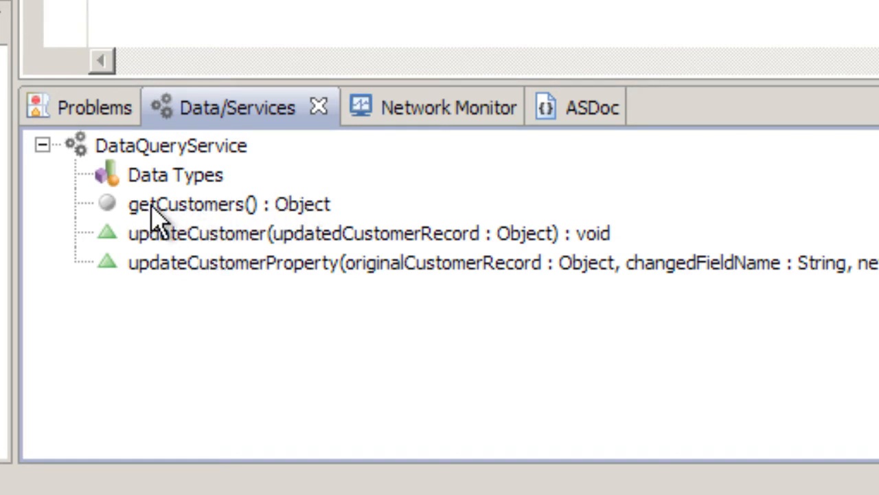
{"action": "mouse_move", "coordinate": [285, 218]}
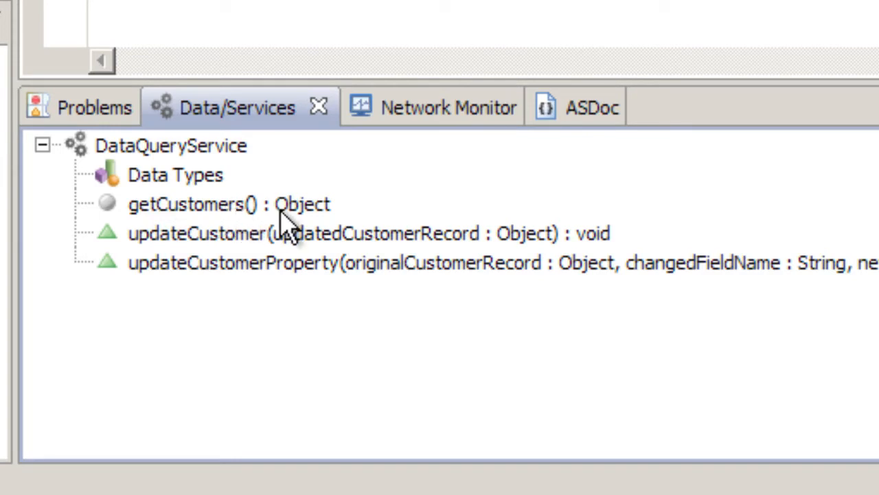
{"action": "mouse_move", "coordinate": [433, 247]}
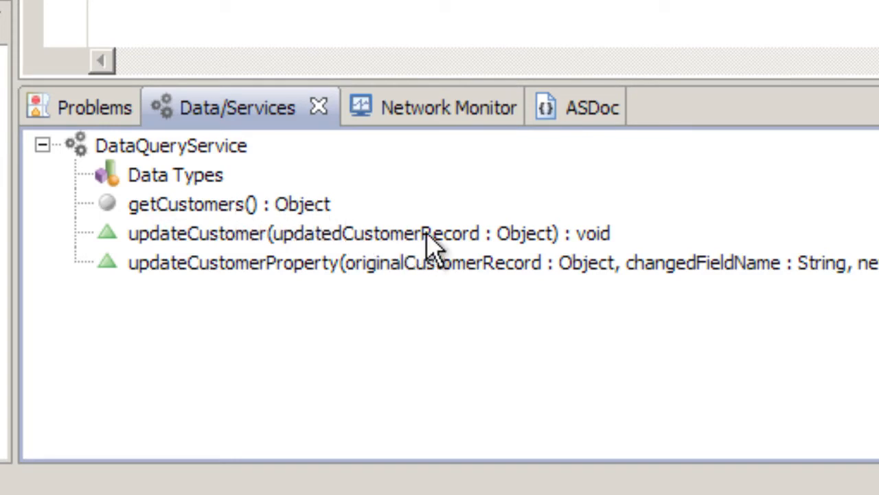
{"action": "mouse_move", "coordinate": [282, 216]}
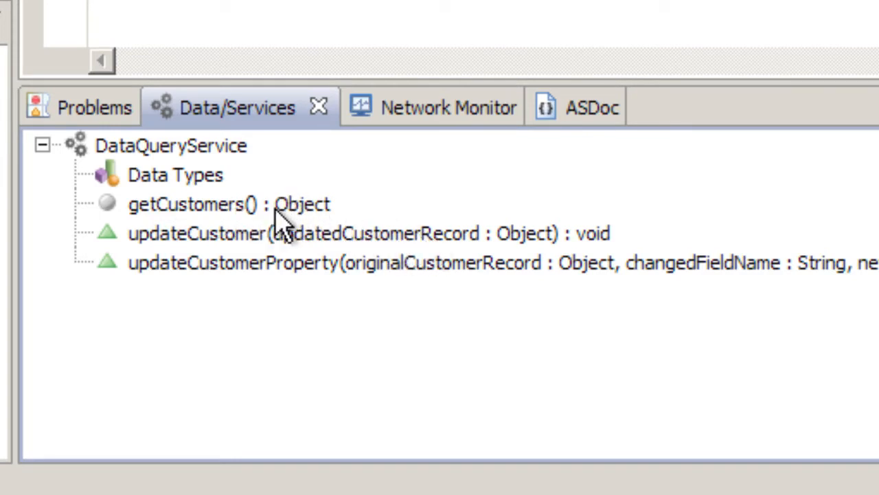
{"action": "mouse_move", "coordinate": [237, 217]}
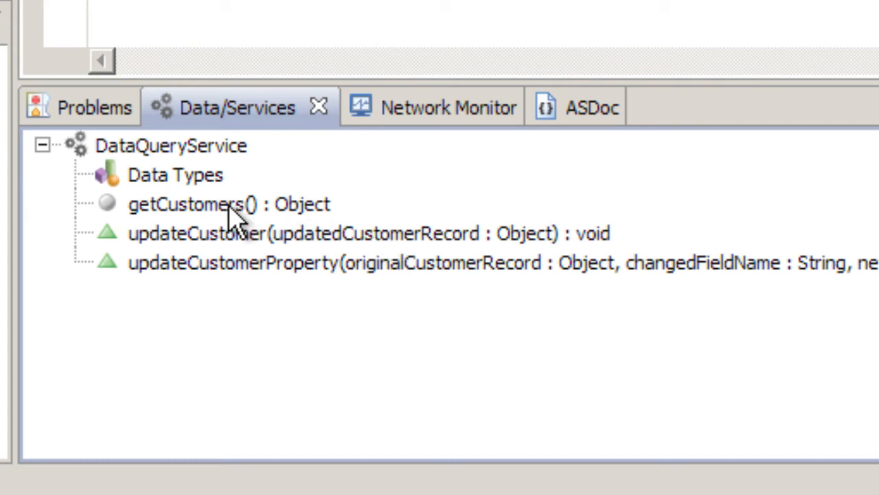
Step: Select DataQueryService's getCustomers() operation, which returns Object
{"action": "left_click", "coordinate": [195, 204]}
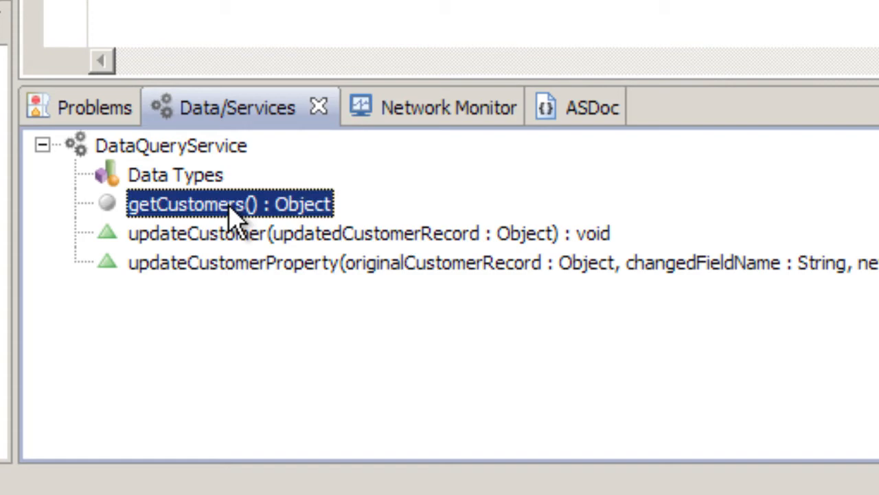
Step: Auto-detect getCustomers' return type and save it as a new Customer[] data type
{"action": "right_click", "coordinate": [230, 203]}
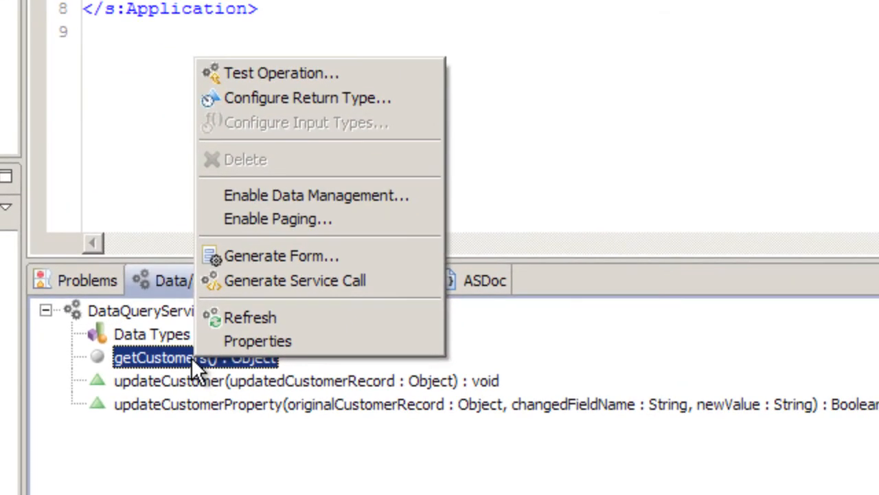
{"action": "mouse_move", "coordinate": [305, 98]}
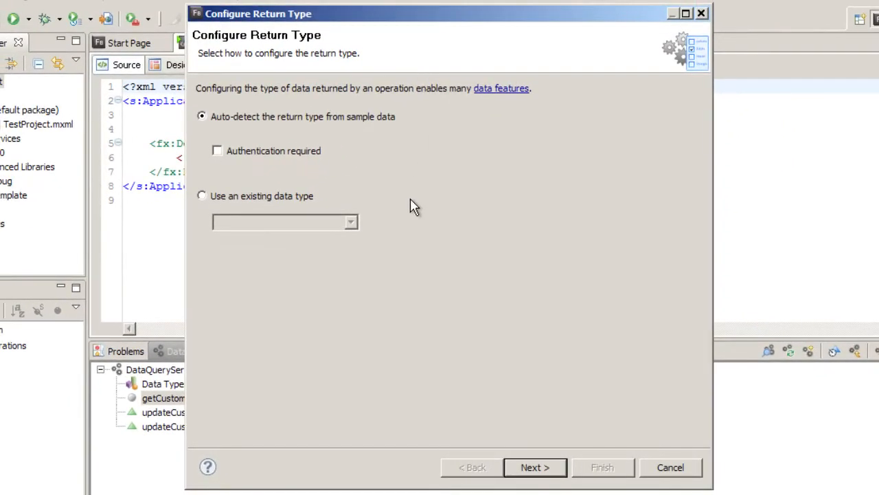
{"action": "mouse_move", "coordinate": [268, 145]}
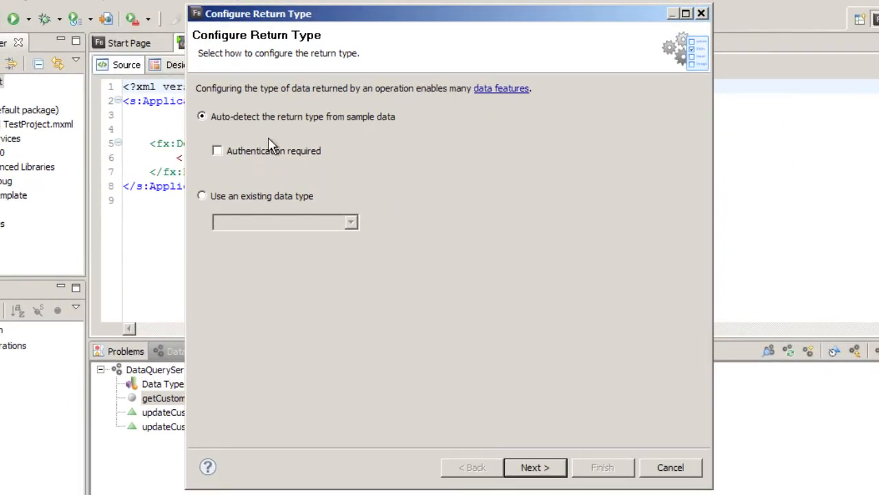
{"action": "mouse_move", "coordinate": [270, 216]}
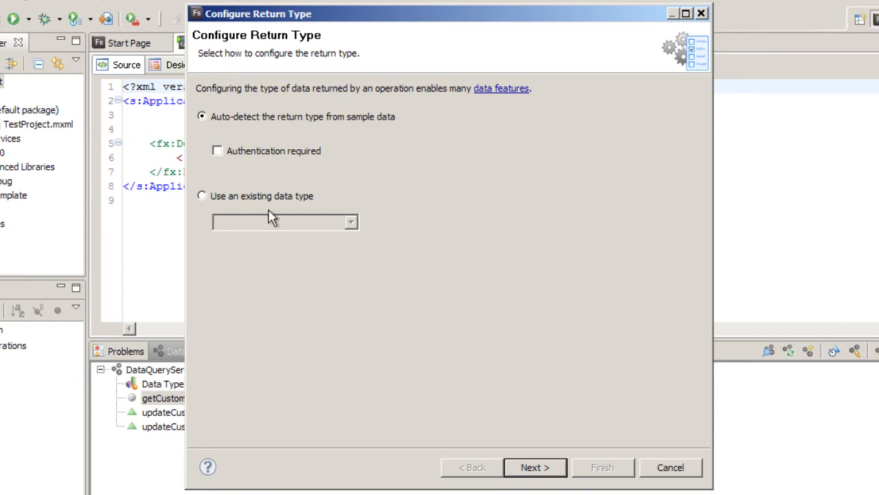
{"action": "mouse_move", "coordinate": [287, 209]}
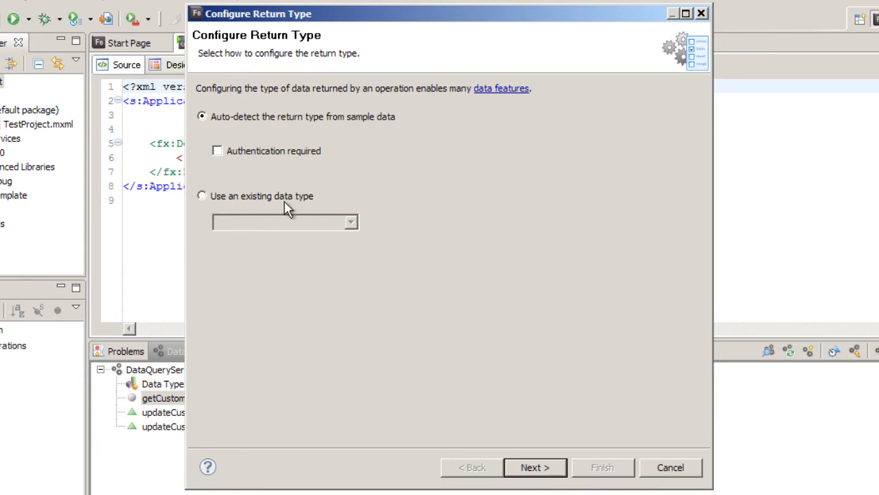
{"action": "mouse_move", "coordinate": [297, 163]}
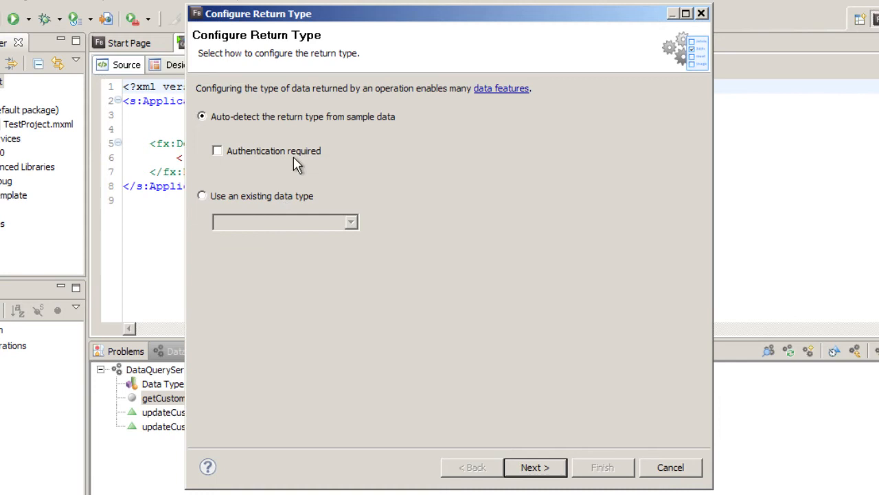
{"action": "mouse_move", "coordinate": [333, 192]}
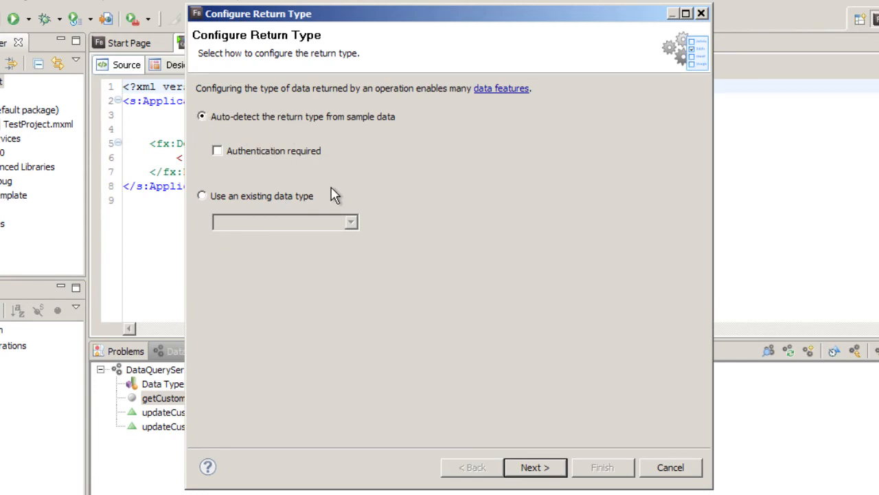
{"action": "left_click", "coordinate": [535, 467]}
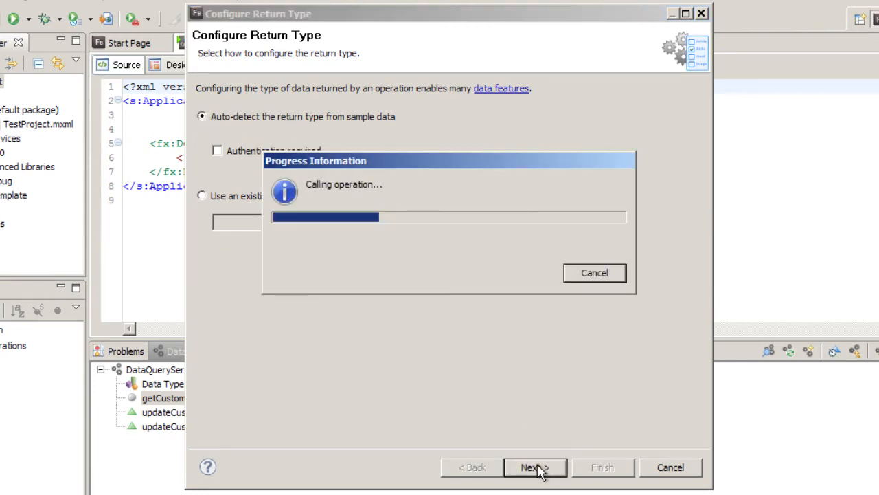
{"action": "mouse_move", "coordinate": [539, 461]}
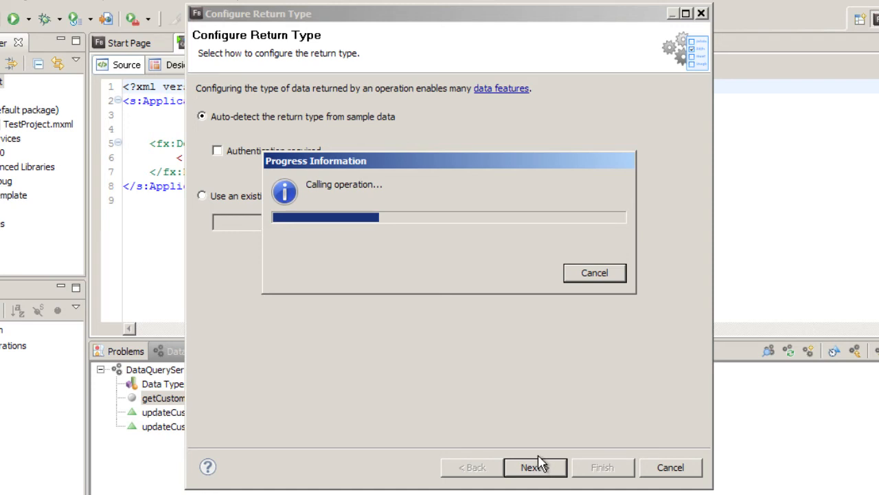
{"action": "left_click", "coordinate": [535, 467]}
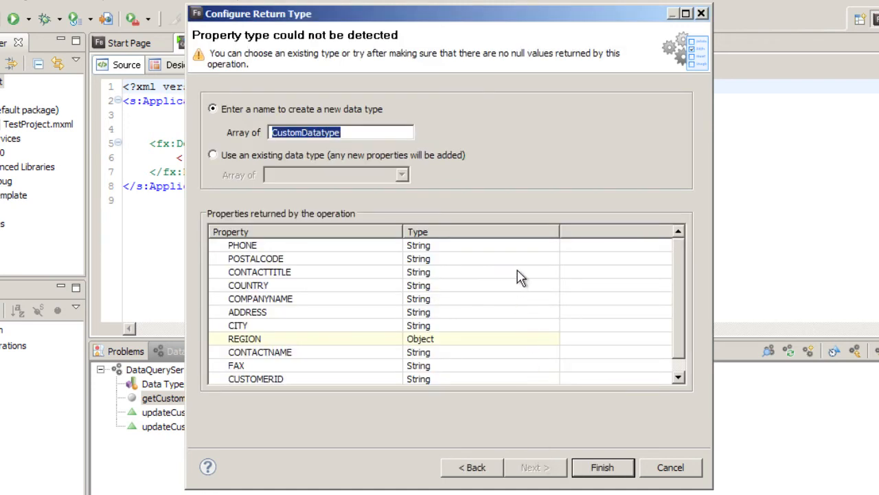
{"action": "mouse_move", "coordinate": [524, 215]}
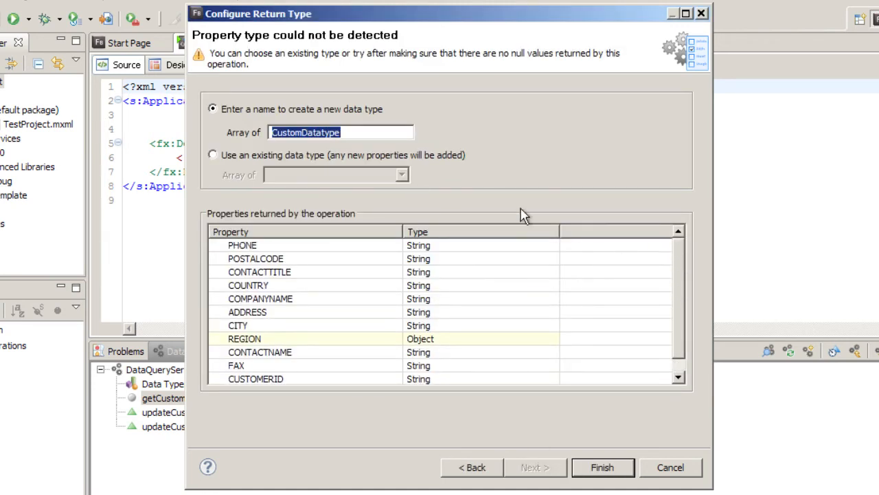
{"action": "mouse_move", "coordinate": [281, 322]}
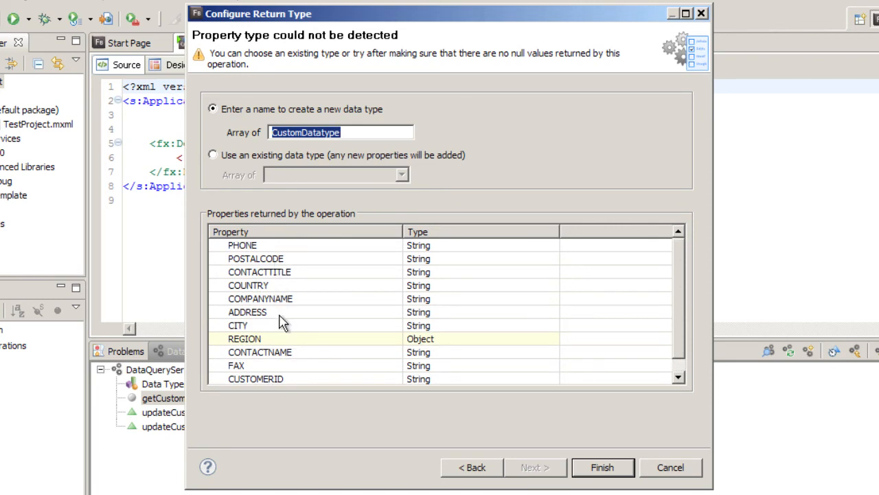
{"action": "mouse_move", "coordinate": [289, 391]}
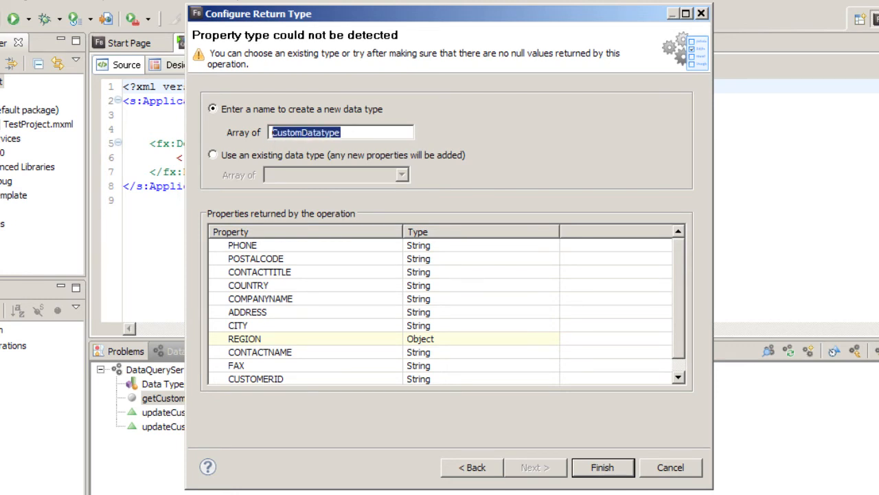
{"action": "type", "text": "Custome"}
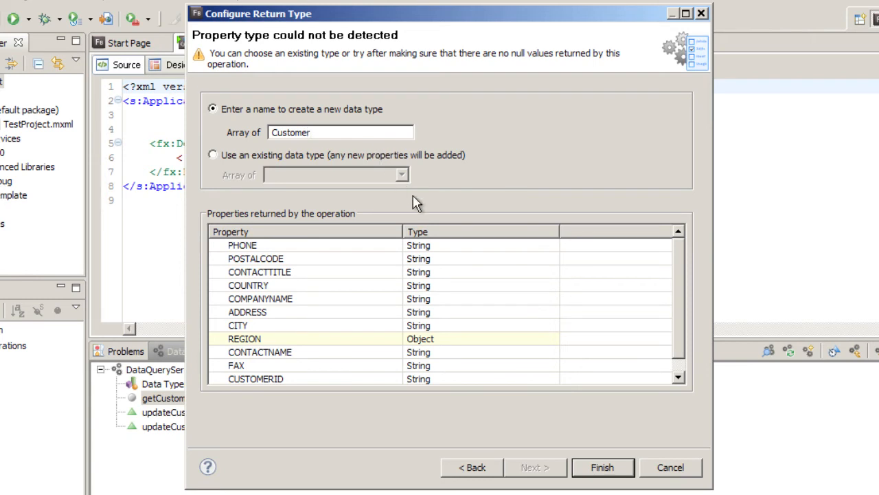
{"action": "mouse_move", "coordinate": [618, 362]}
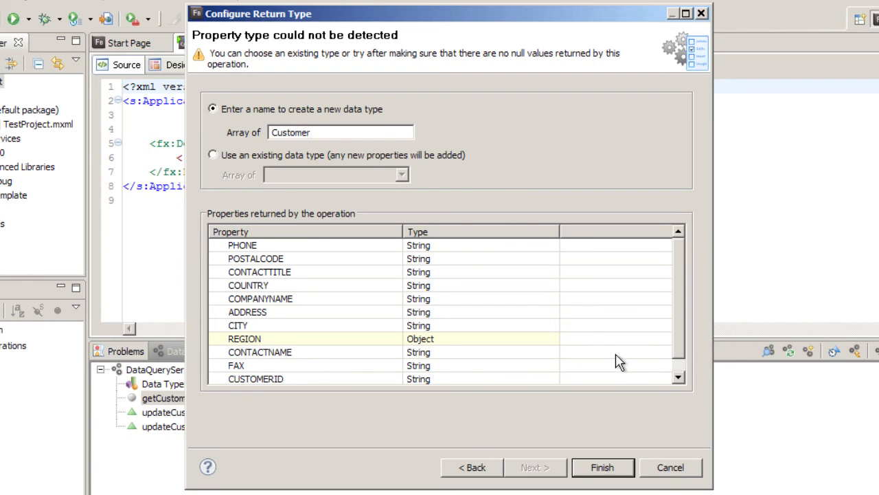
{"action": "left_click", "coordinate": [602, 467]}
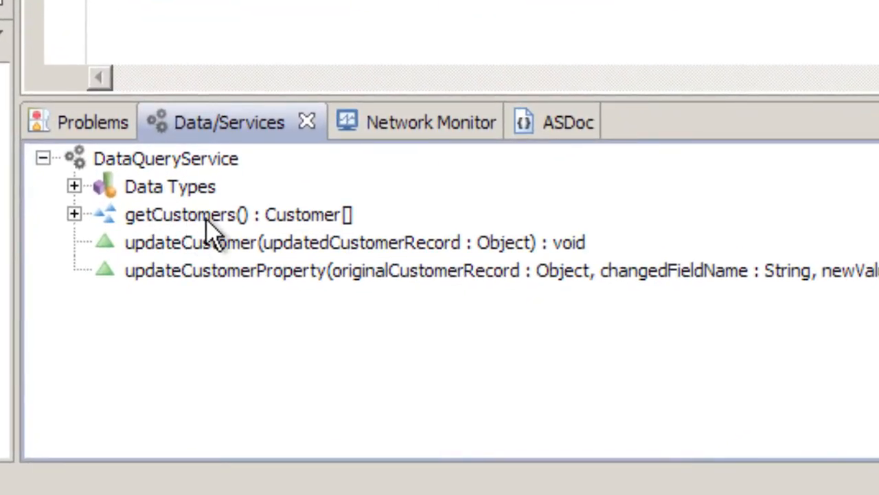
{"action": "mouse_move", "coordinate": [344, 227]}
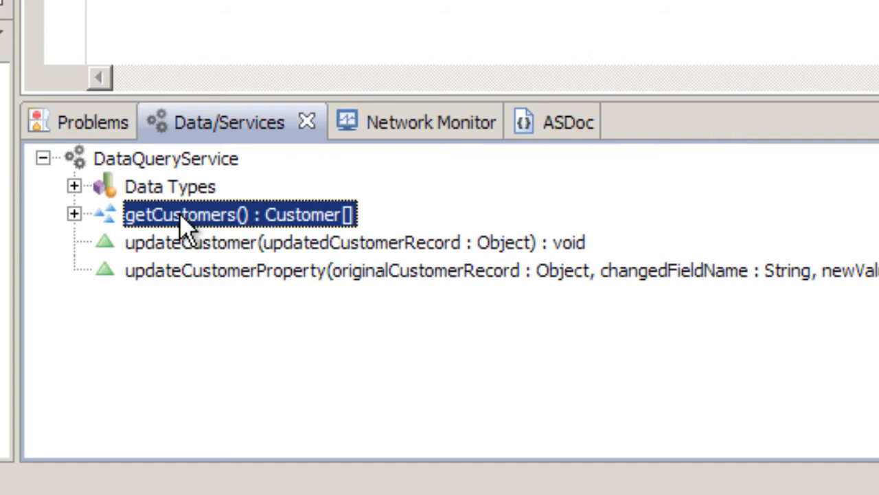
Step: Test getCustomers, expand returned record [2], and go back to Data/Services
{"action": "right_click", "coordinate": [192, 214]}
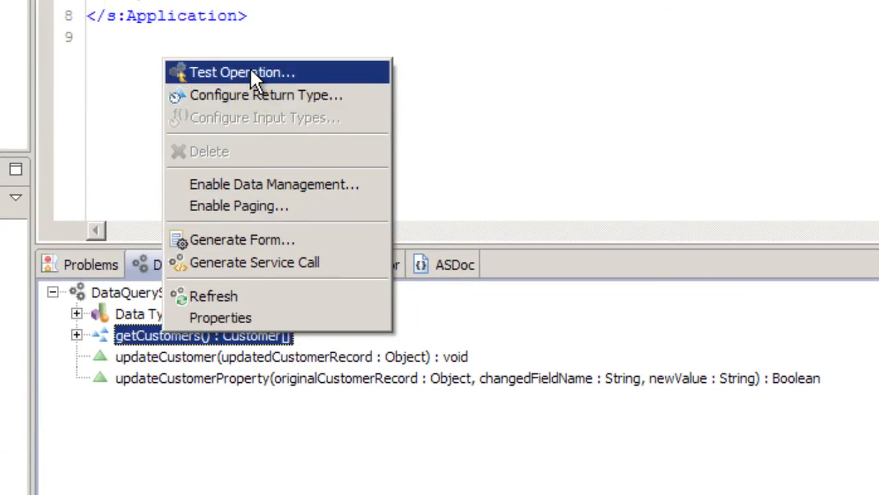
{"action": "left_click", "coordinate": [241, 72]}
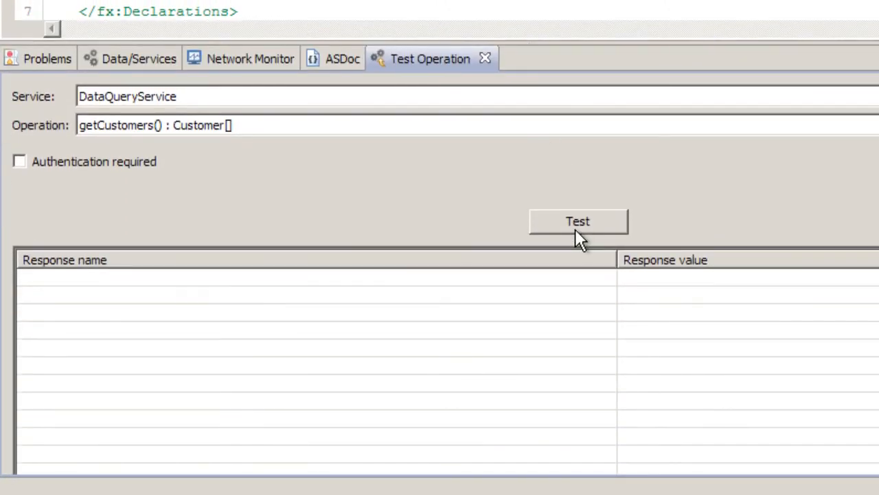
{"action": "left_click", "coordinate": [578, 220]}
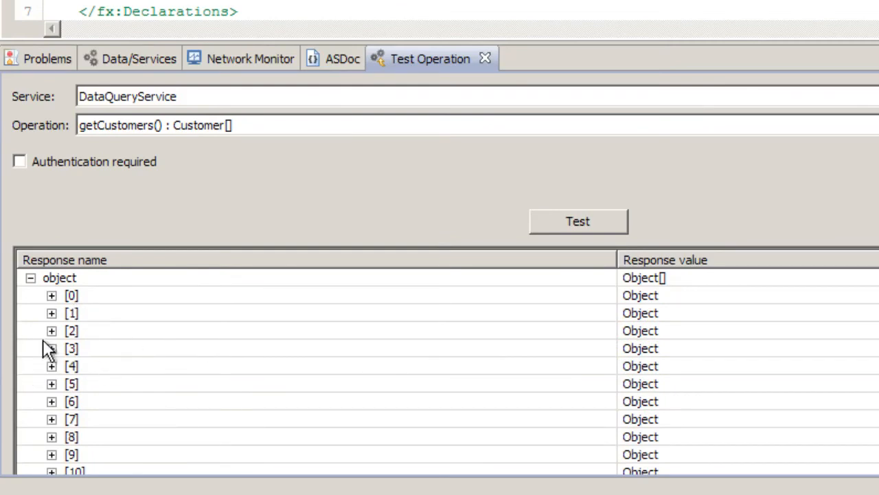
{"action": "left_click", "coordinate": [52, 330]}
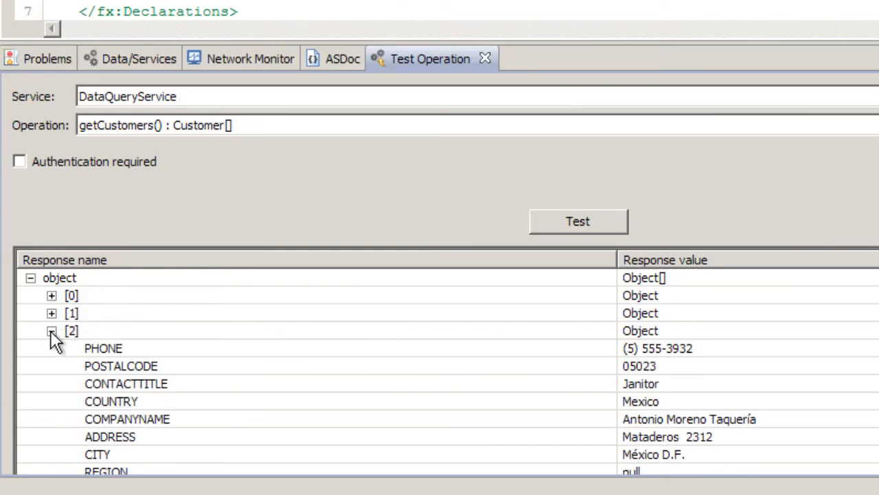
{"action": "left_click", "coordinate": [138, 195]}
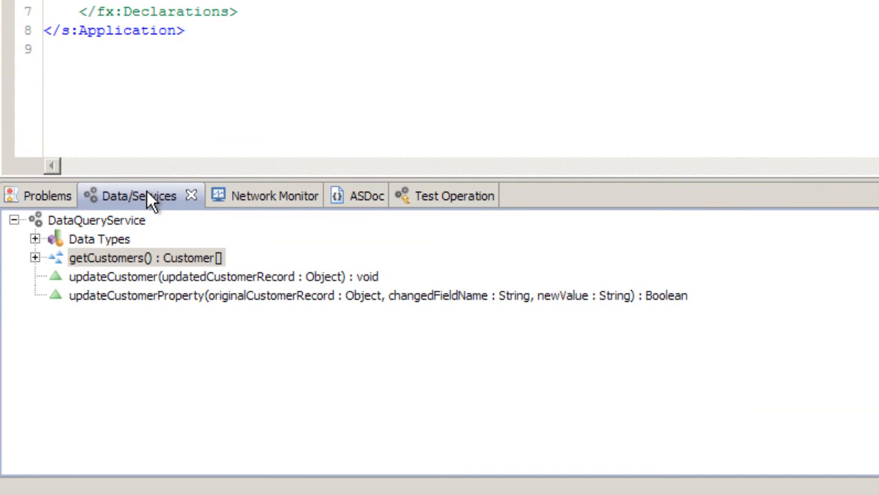
{"action": "mouse_move", "coordinate": [92, 285]}
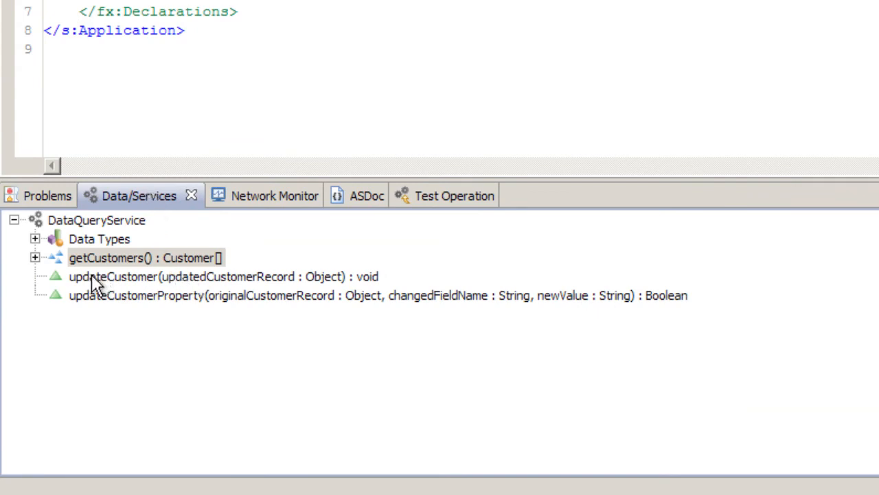
{"action": "mouse_move", "coordinate": [120, 289]}
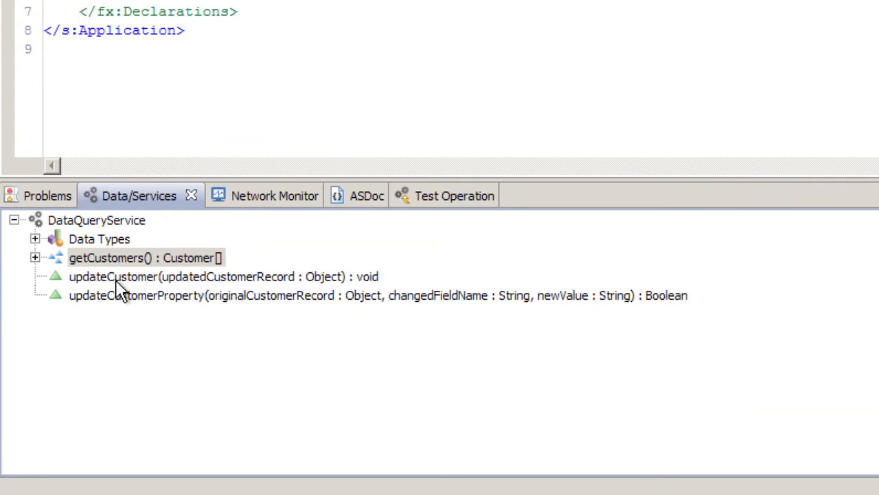
Step: Set updateCustomer's updatedCustomerRecord argument type to Customer
{"action": "left_click", "coordinate": [226, 276]}
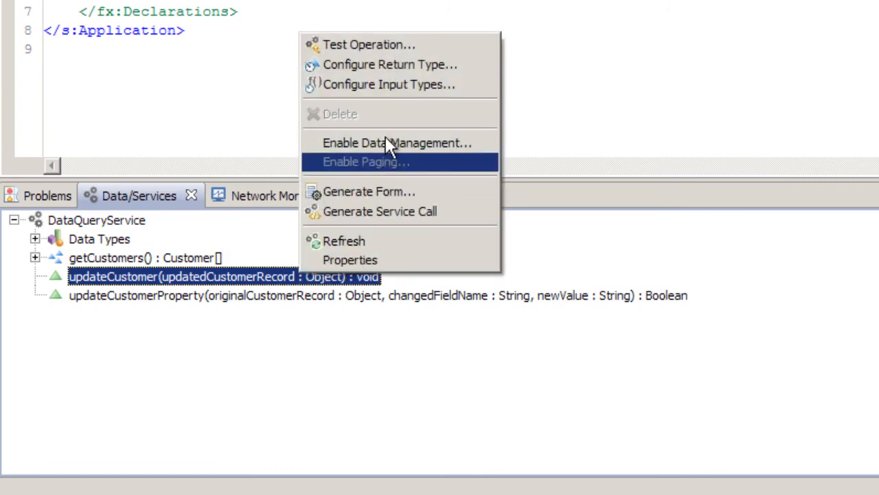
{"action": "left_click", "coordinate": [389, 84]}
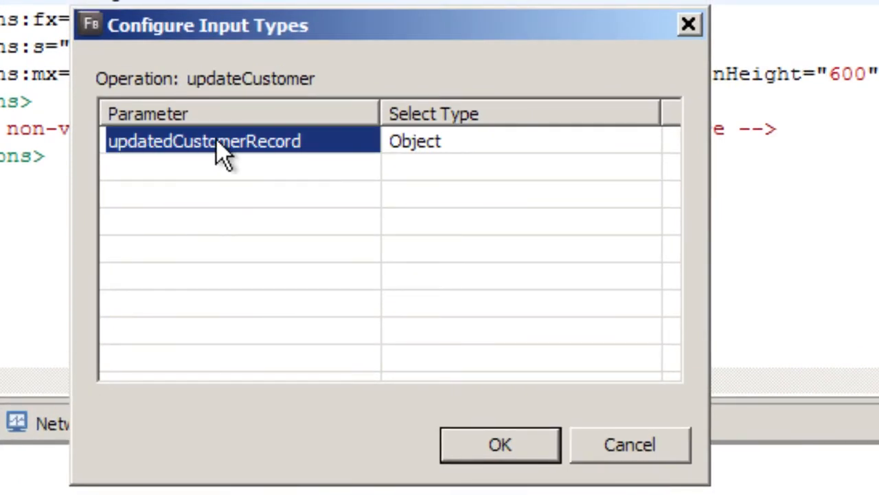
{"action": "mouse_move", "coordinate": [395, 275]}
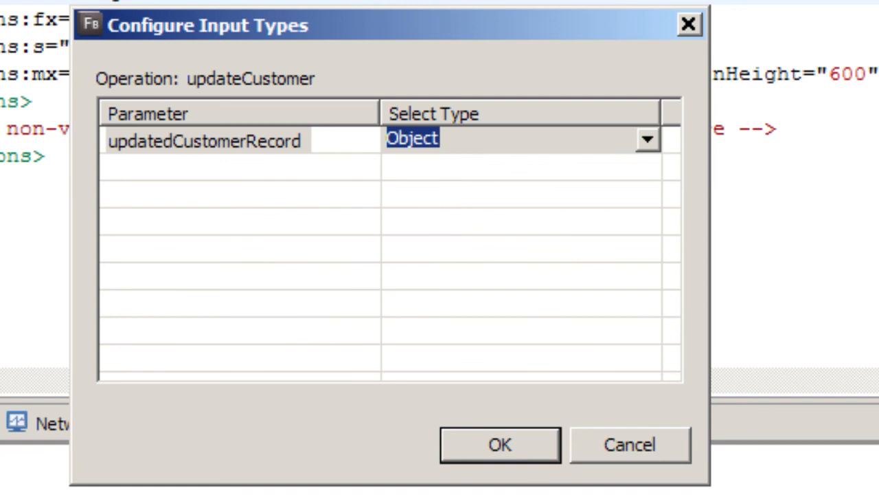
{"action": "left_click", "coordinate": [645, 138]}
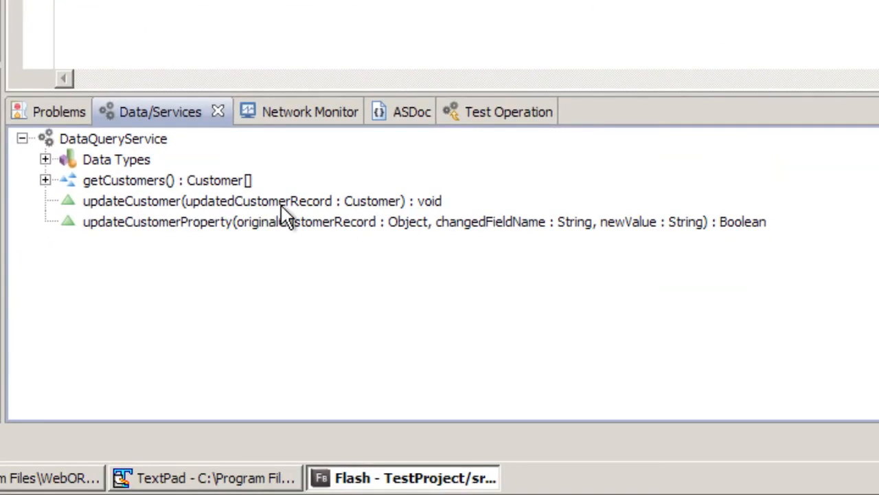
{"action": "mouse_move", "coordinate": [257, 210]}
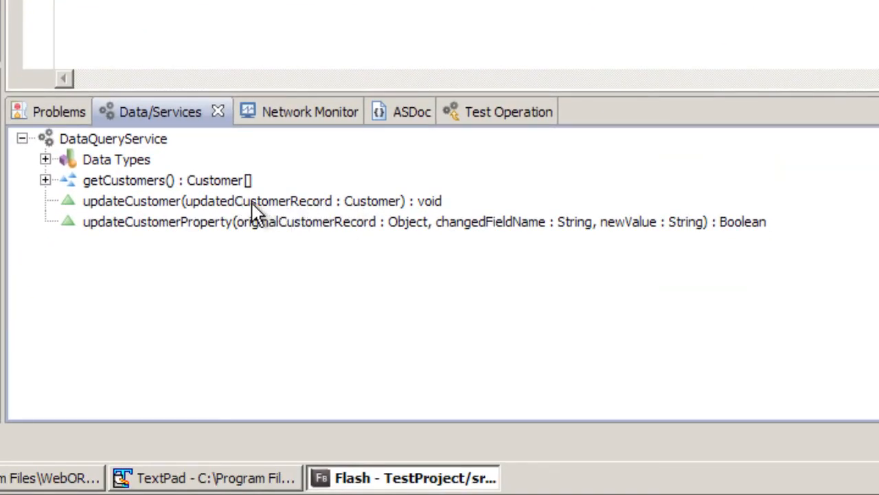